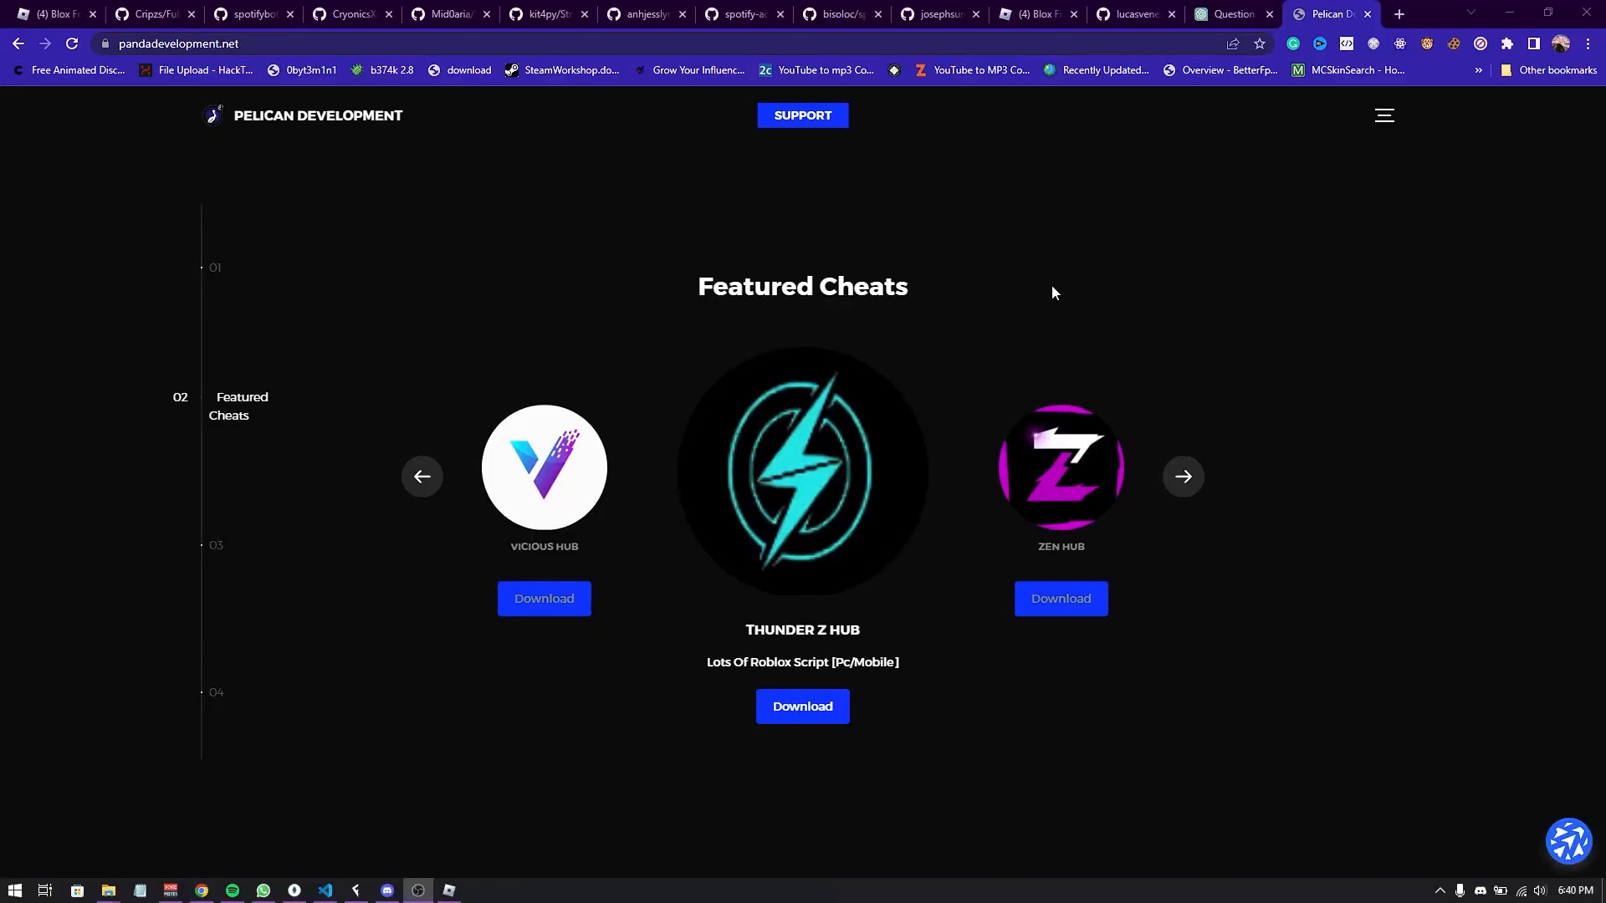
pyautogui.moveTo(1295, 350)
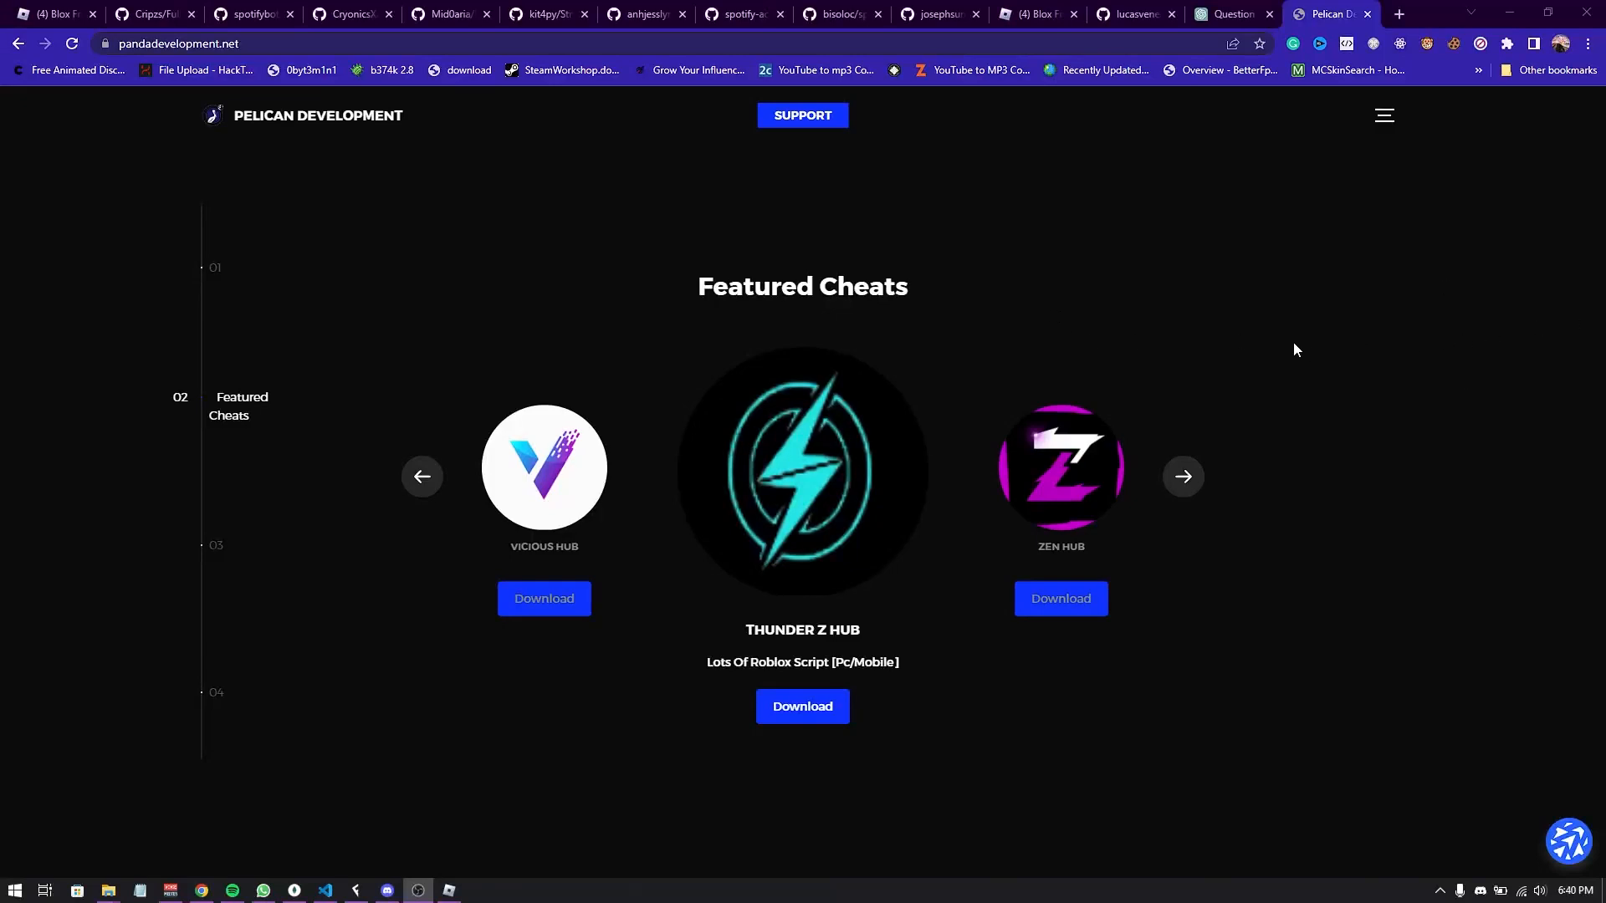
pyautogui.moveTo(1153, 351)
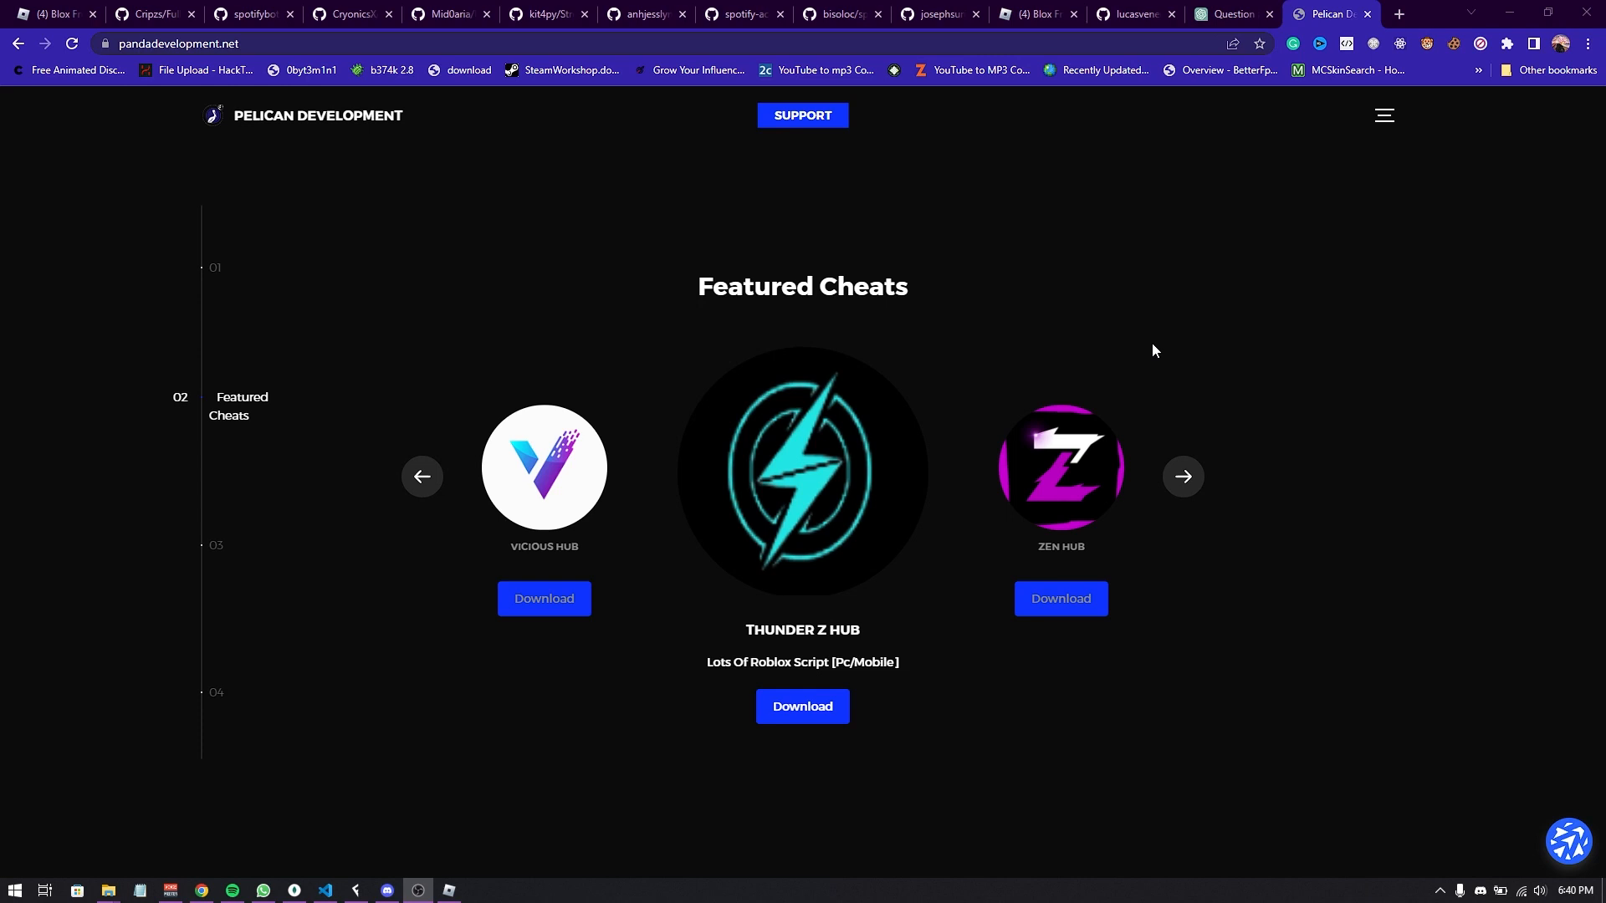
pyautogui.moveTo(819, 491)
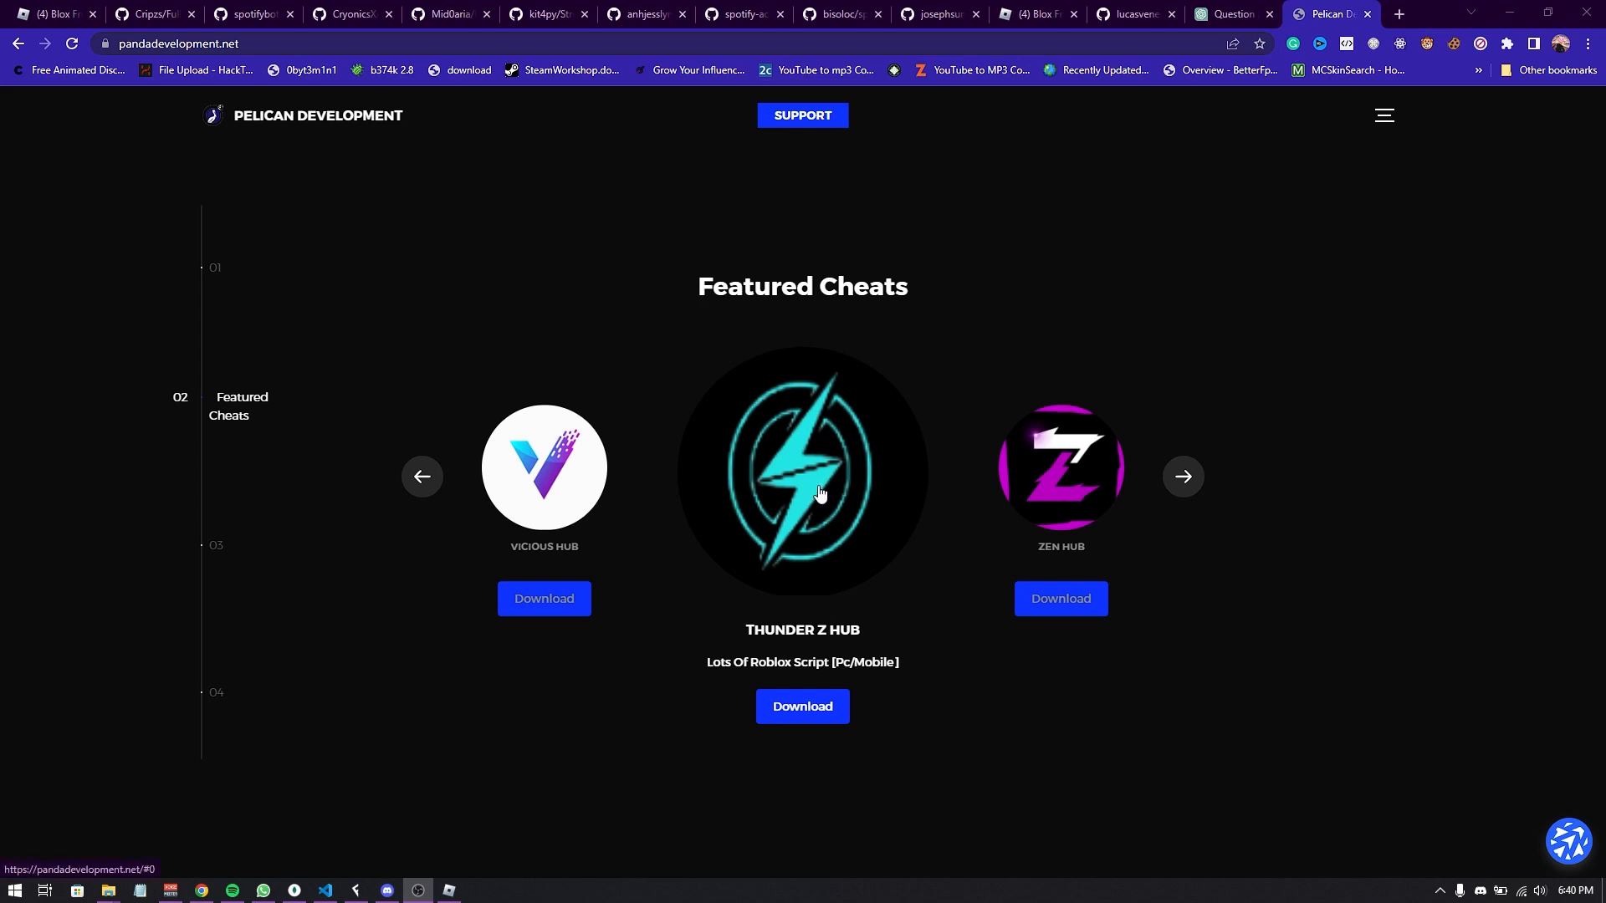
pyautogui.moveTo(808, 501)
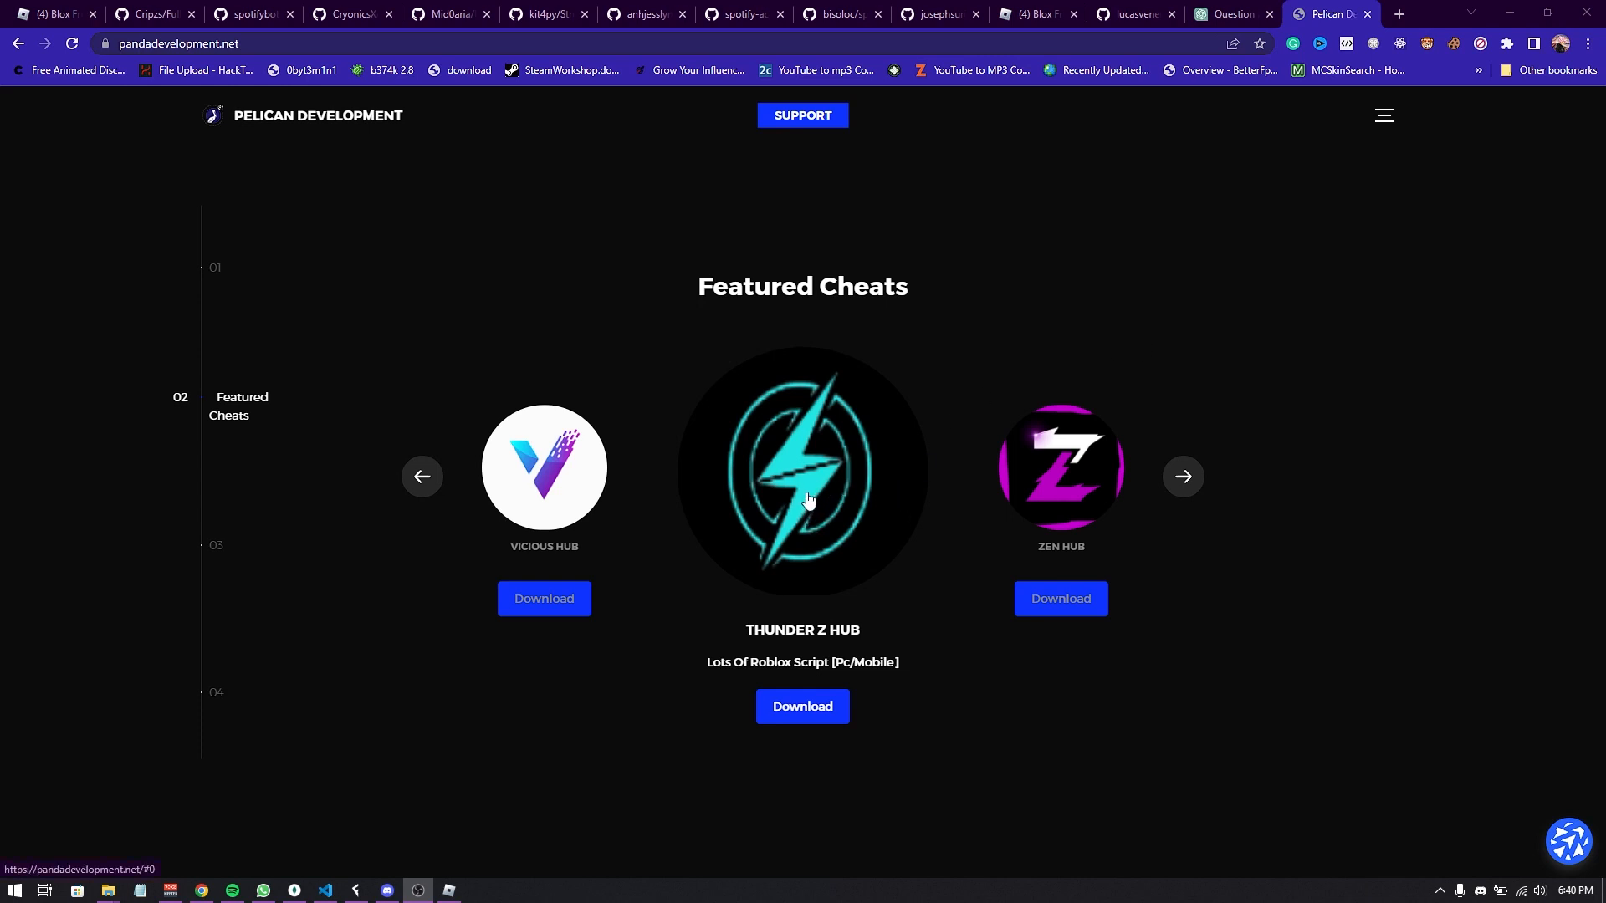
pyautogui.moveTo(793, 627)
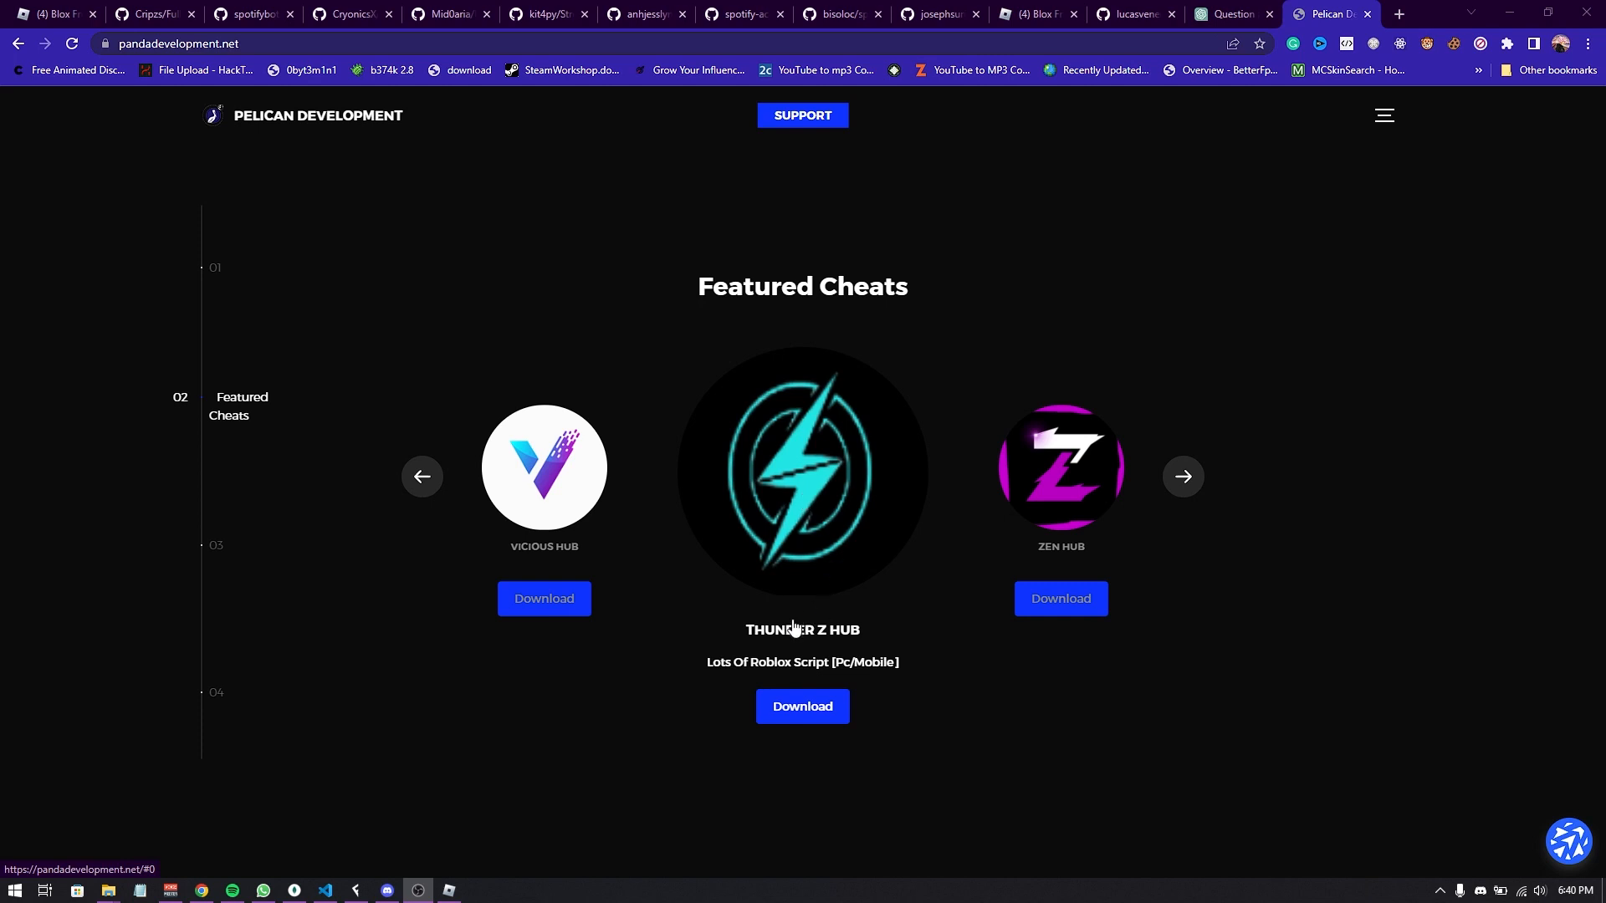
pyautogui.moveTo(1060, 657)
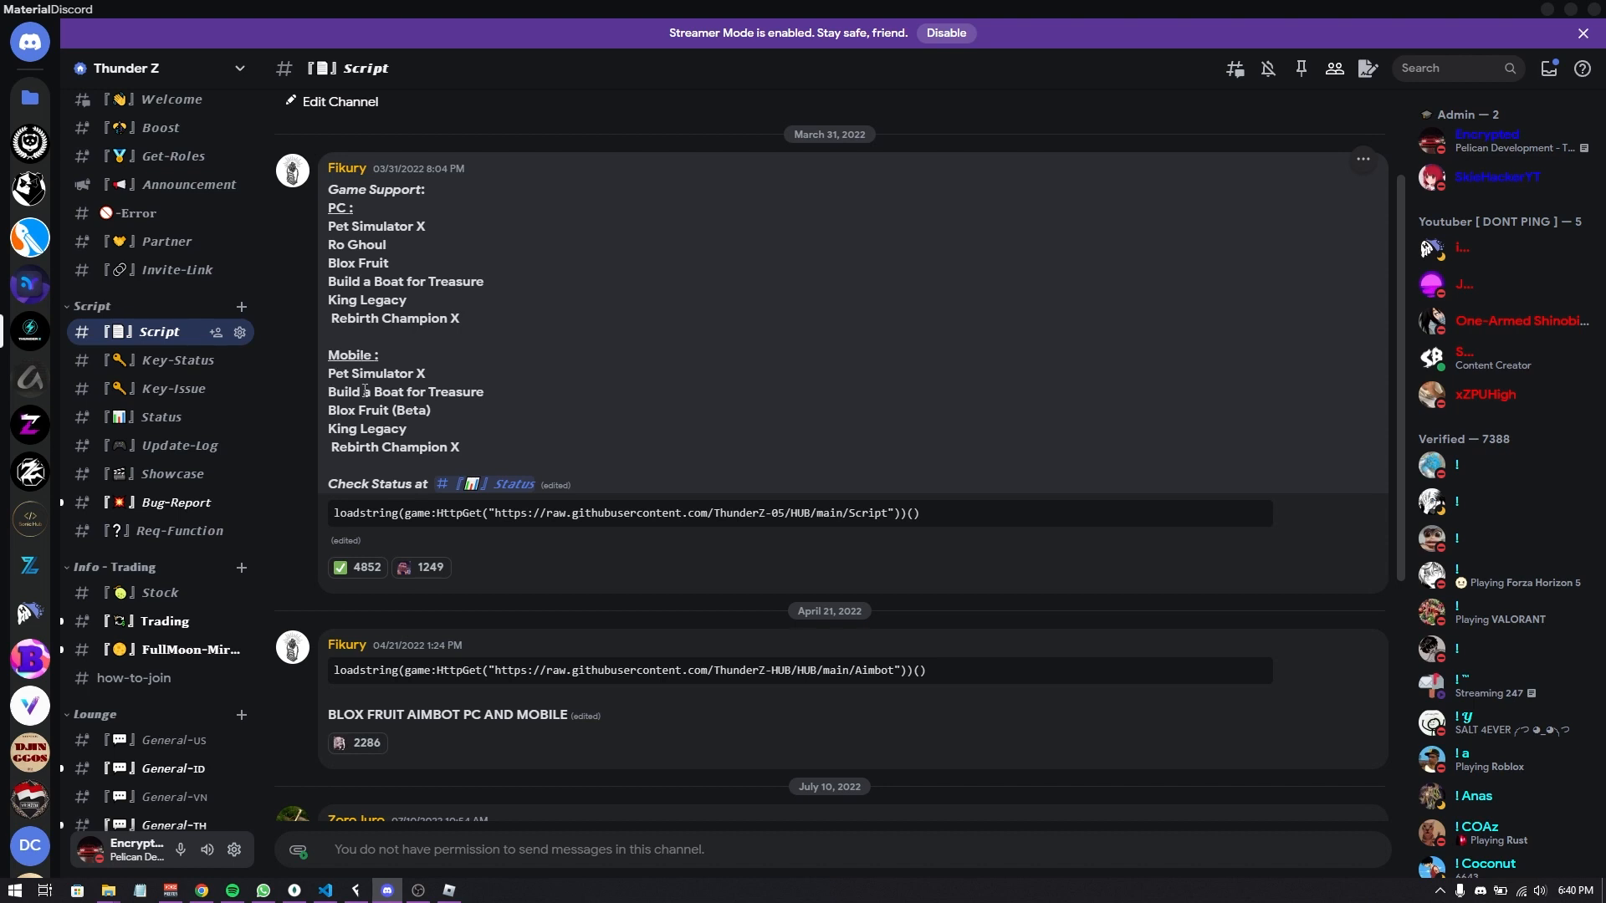
pyautogui.moveTo(356, 443)
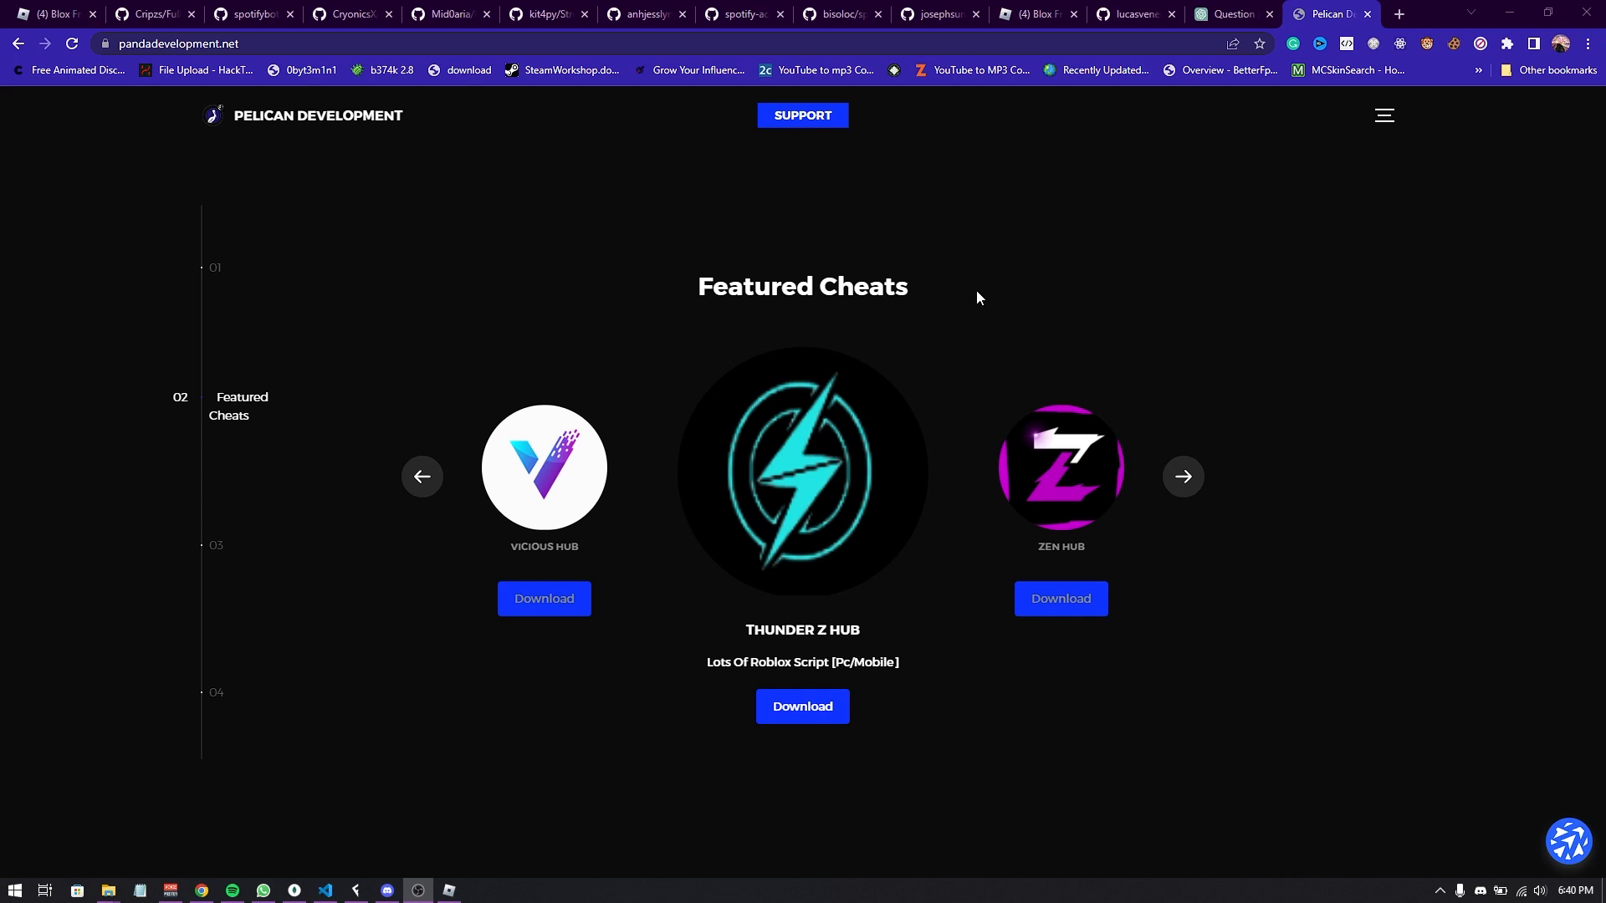
pyautogui.moveTo(1315, 578)
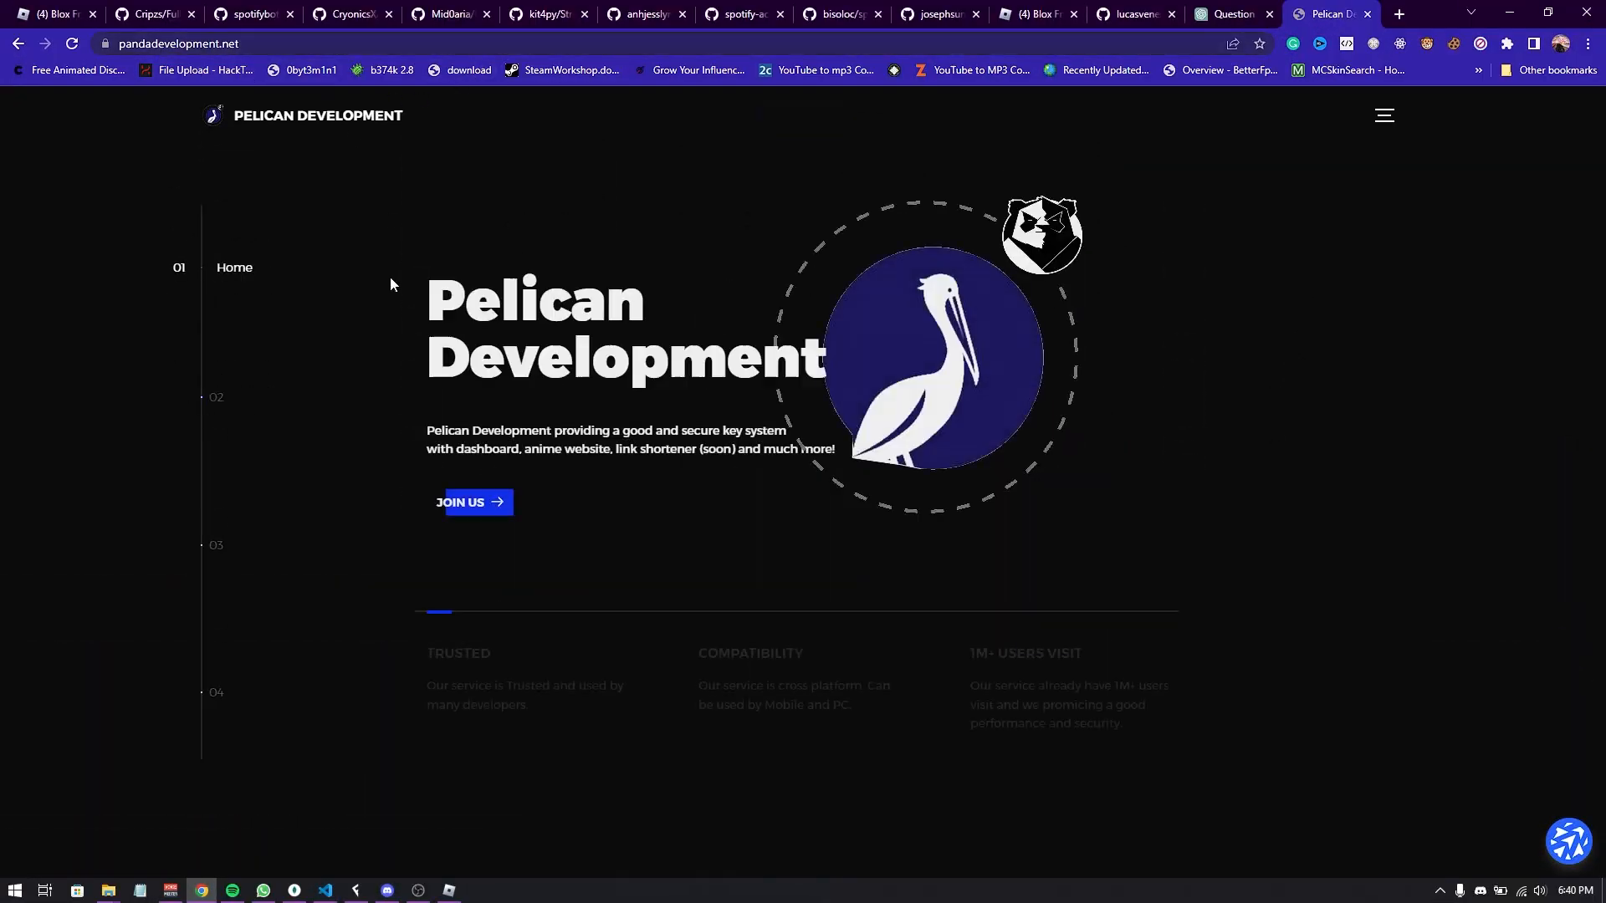
# Scroll to Featured Cheats and cycle the carousel back toward Thunder Z Hub
pyautogui.scroll(-3)
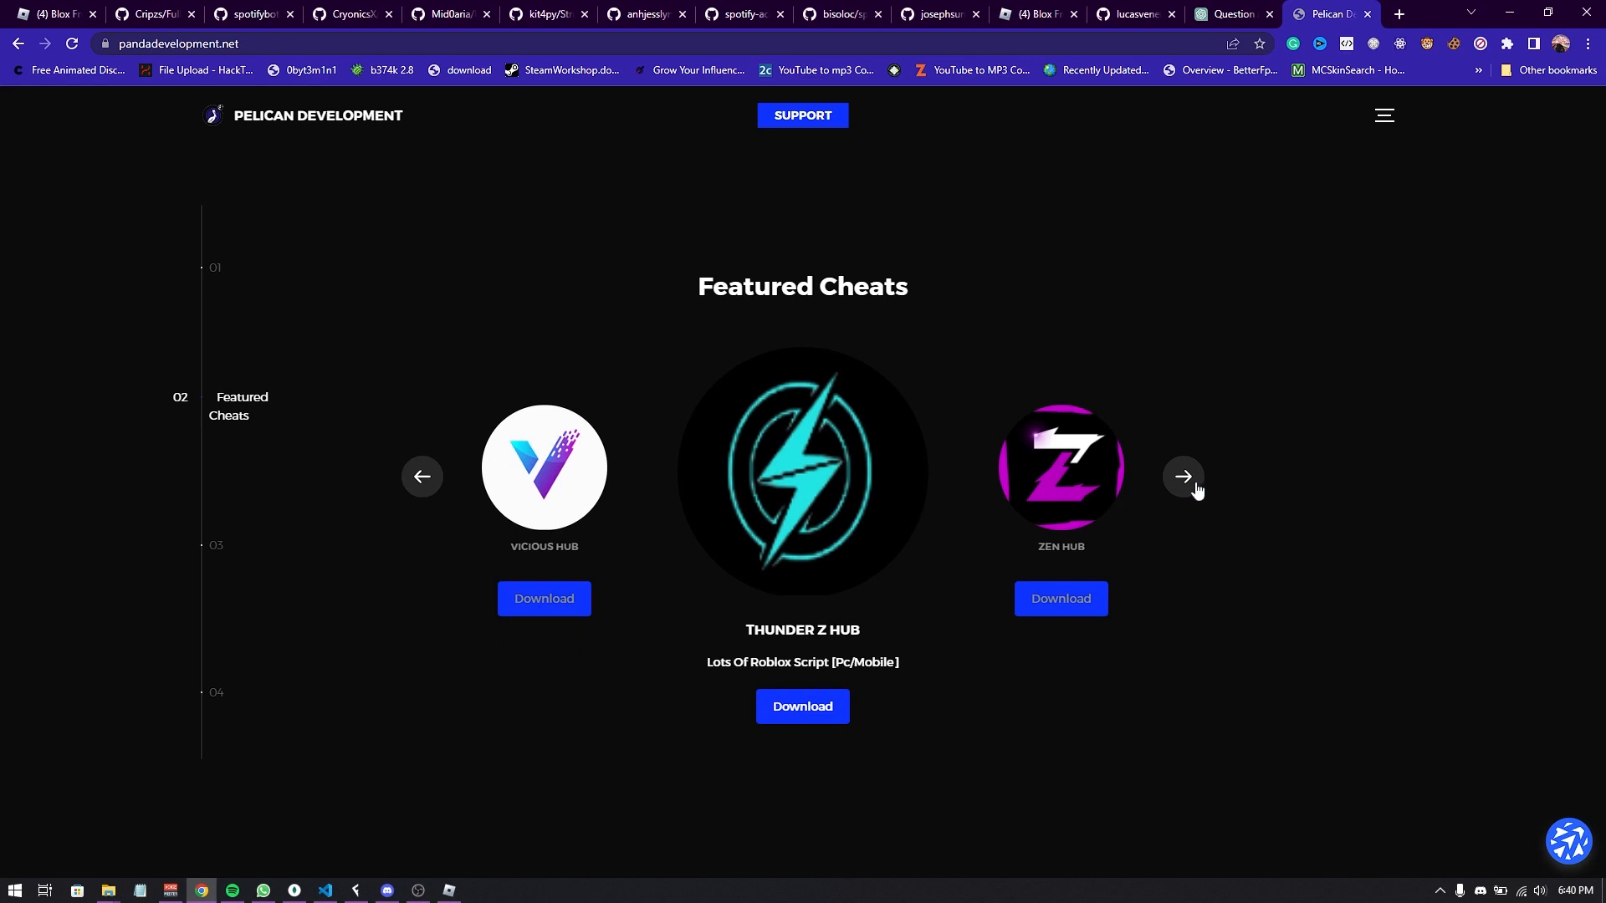
pyautogui.click(1182, 475)
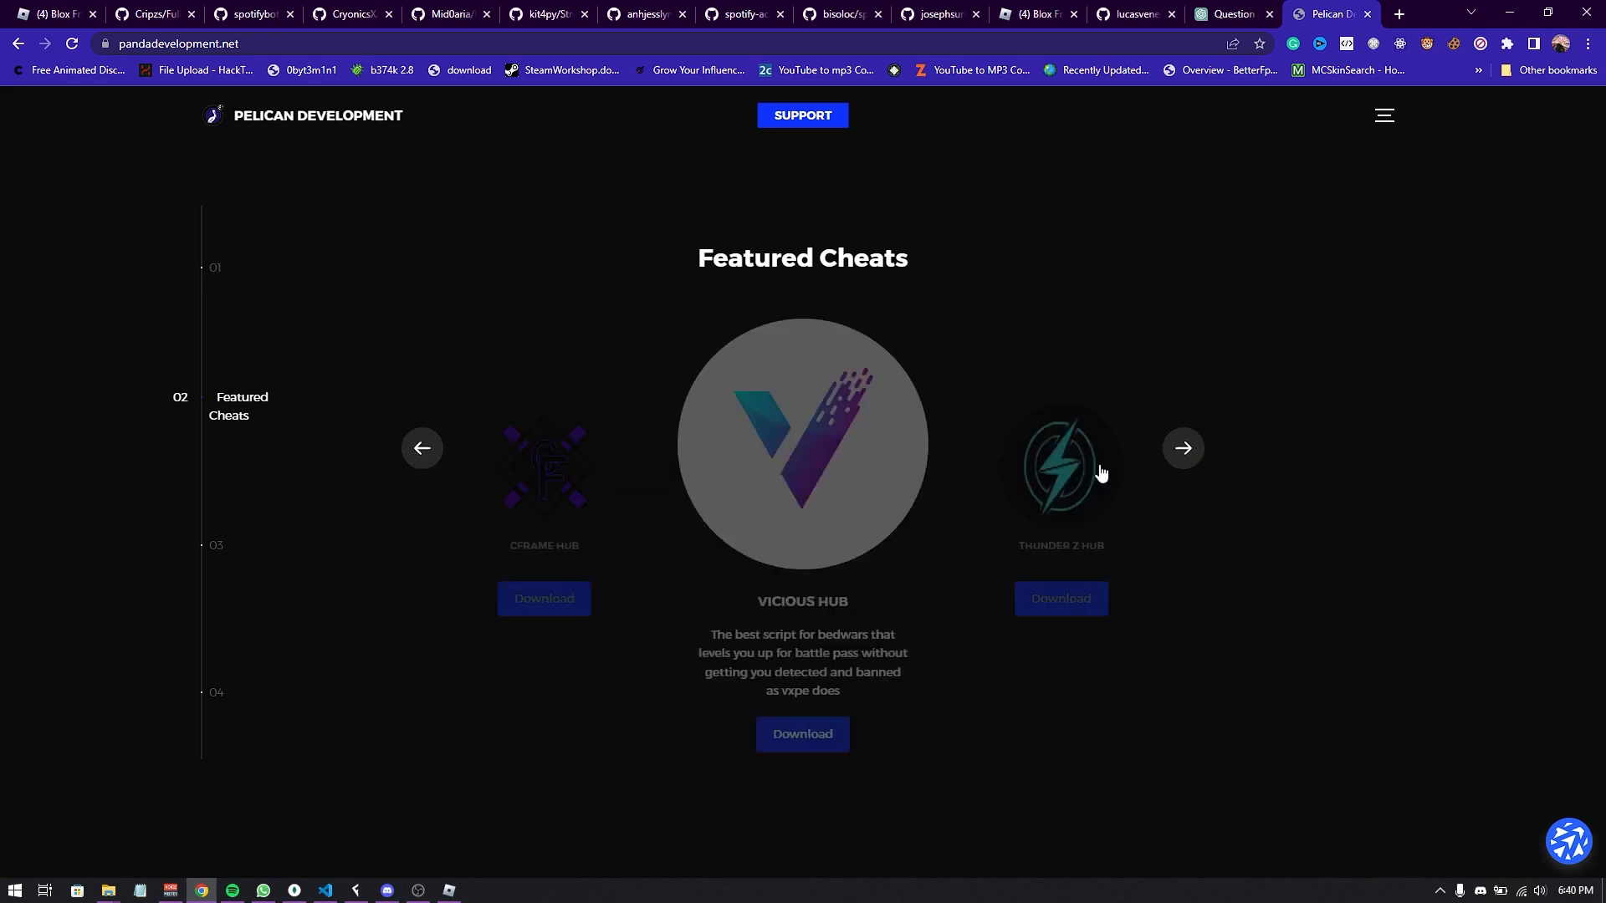
pyautogui.click(1181, 447)
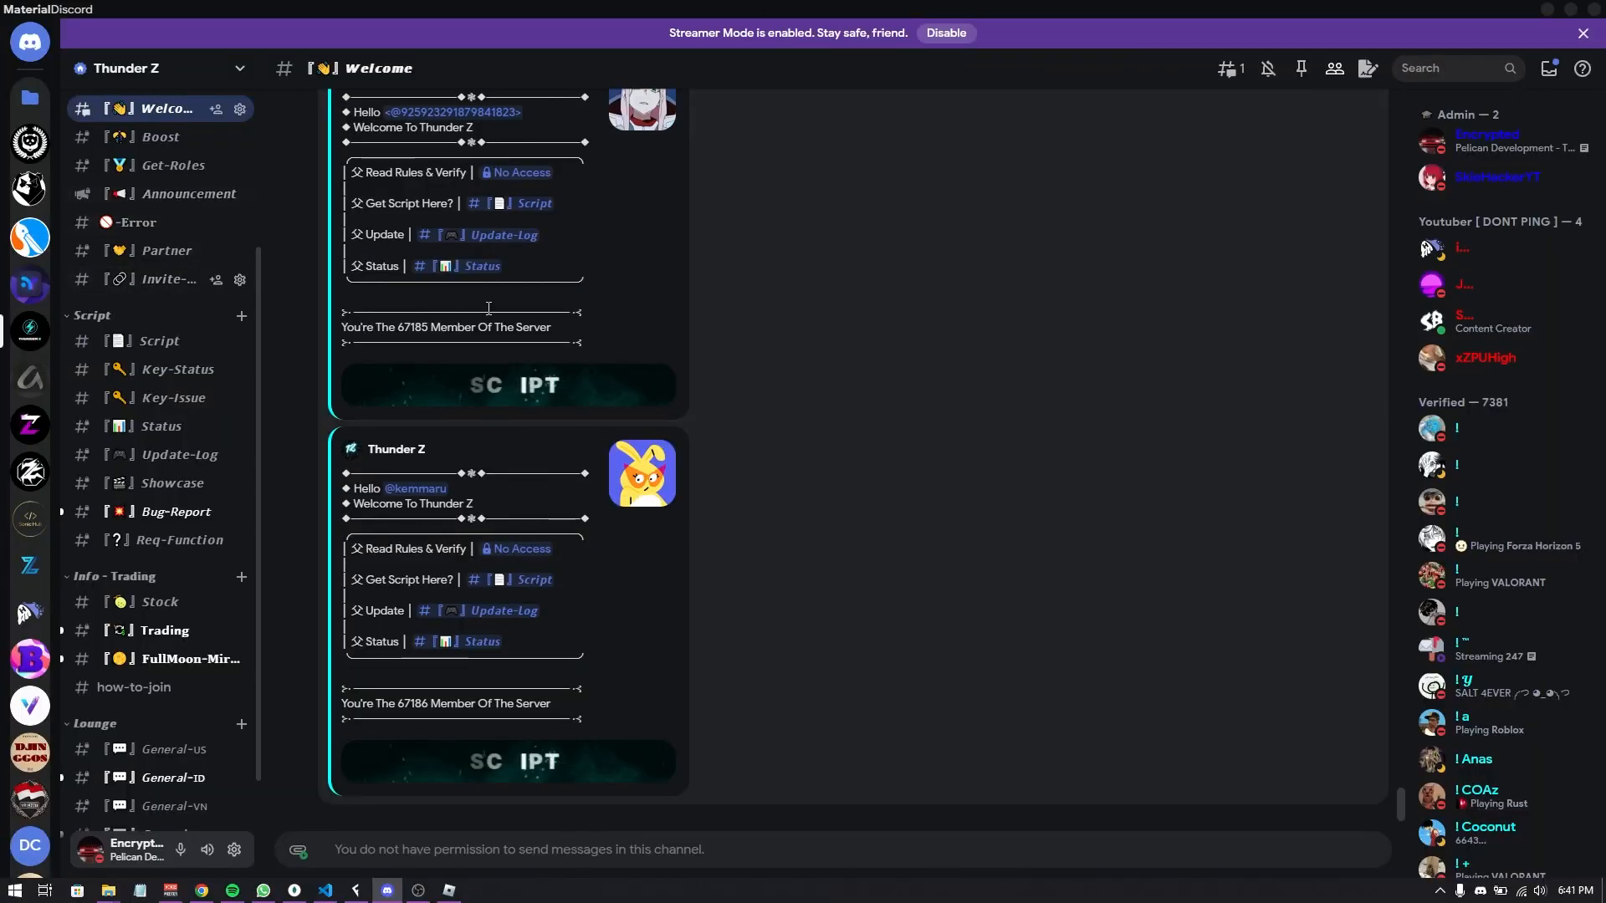
# Scroll through the member welcome messages in the Thunder Z #Welcome channel
pyautogui.scroll(-3)
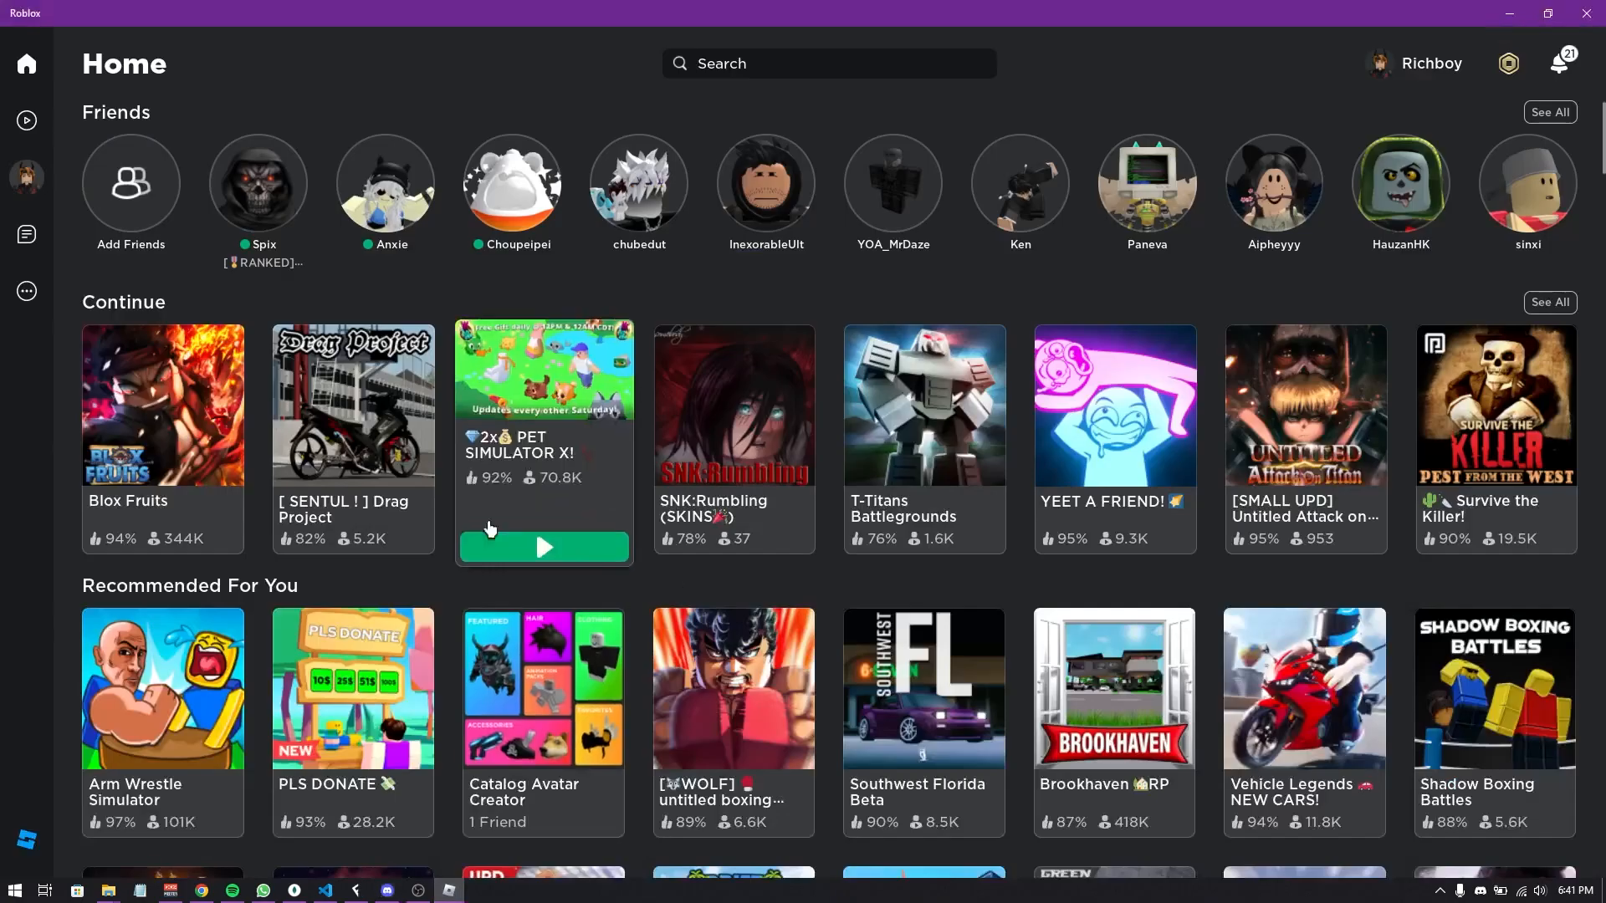
# Launch Blox Fruits from the Roblox home page's Continue row
pyautogui.click(543, 546)
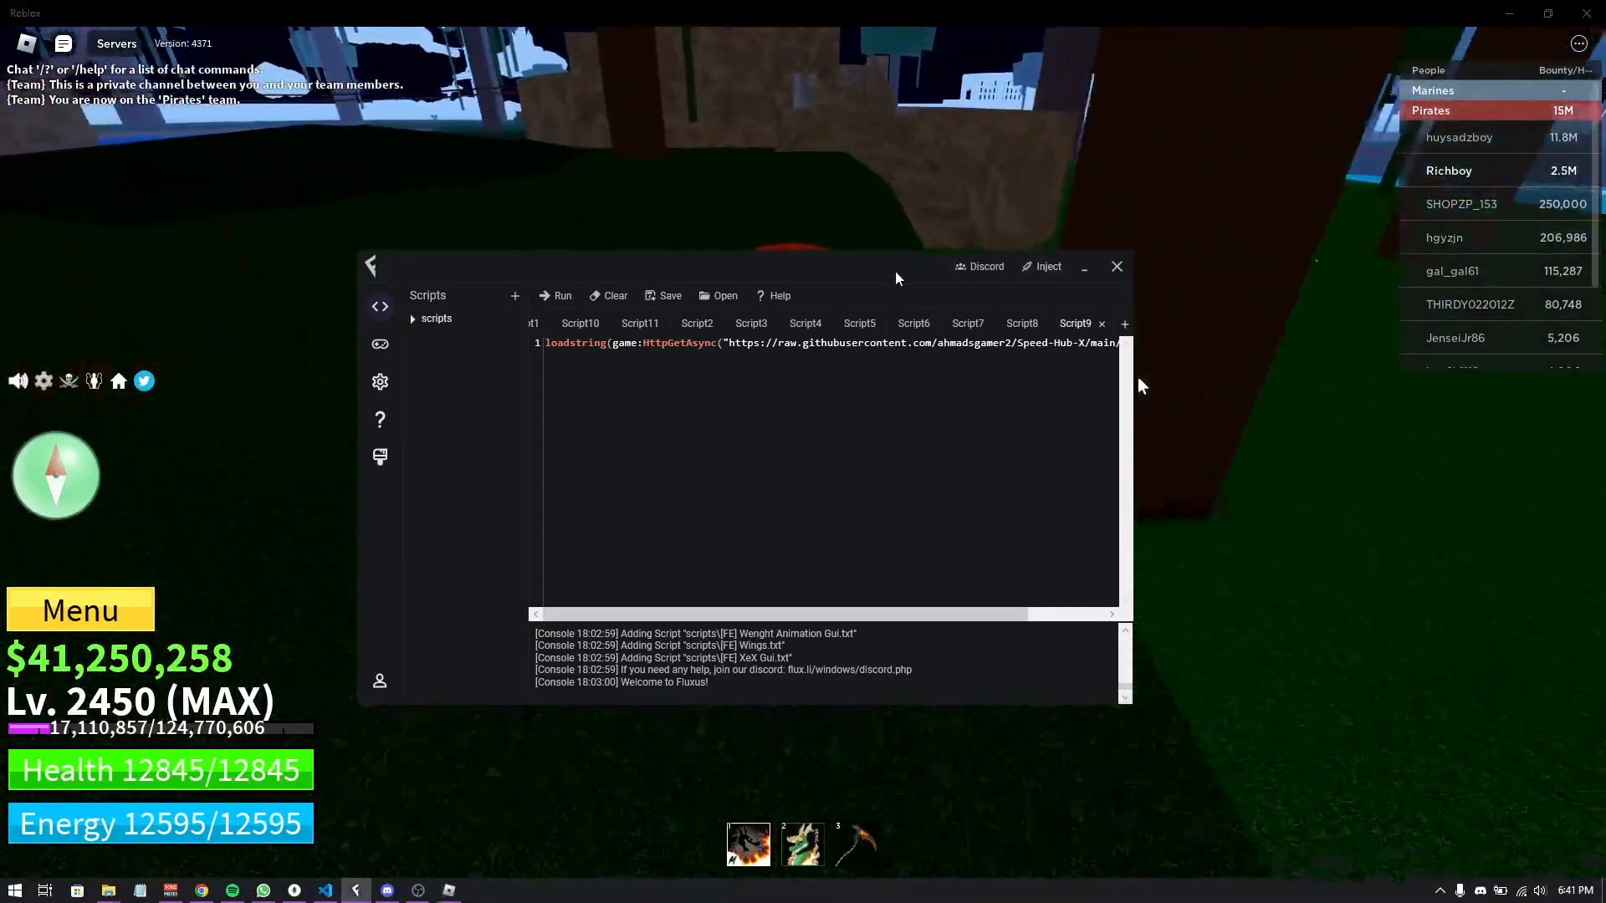
# Move the Fluxus executor window left over the Blox Fruits game
pyautogui.moveTo(895, 271); pyautogui.dragTo(819, 271)
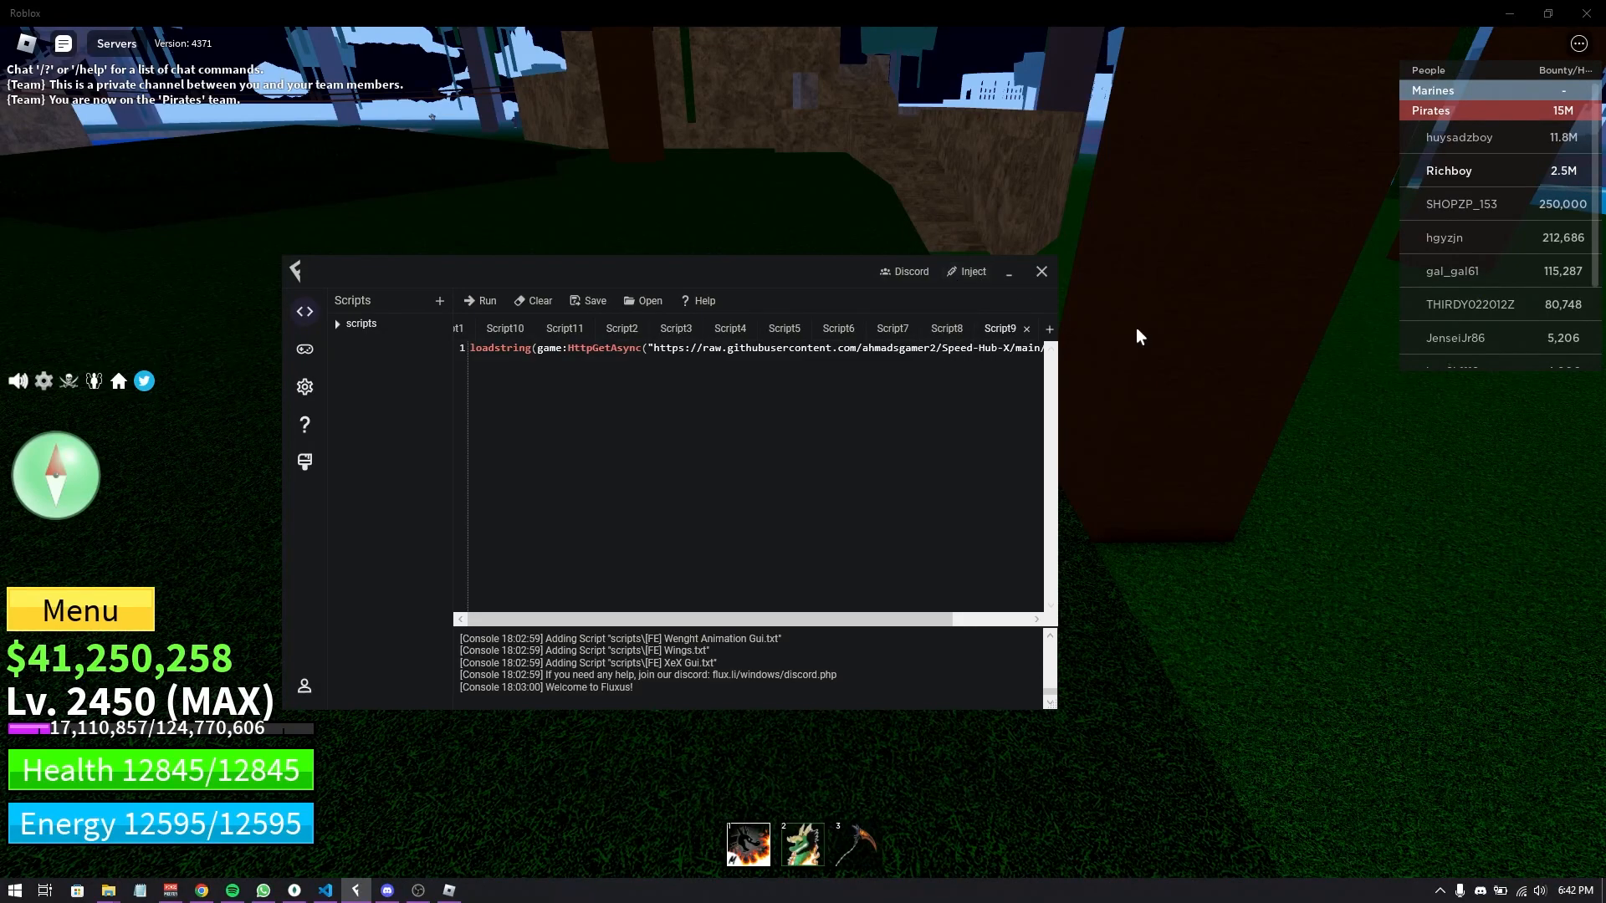
pyautogui.click(966, 271)
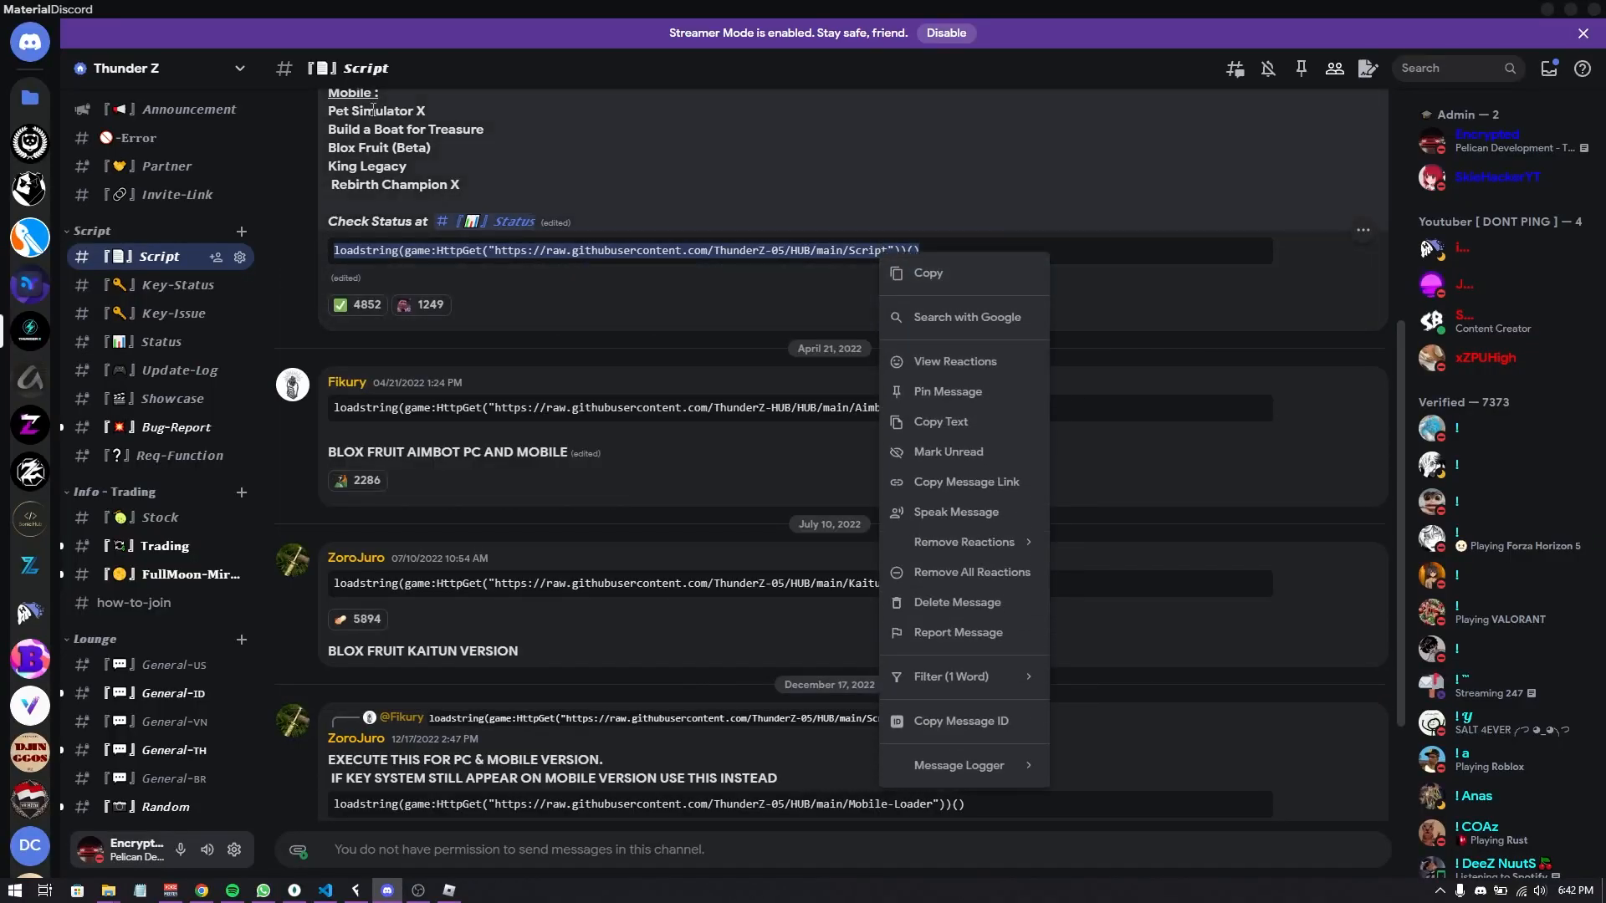
pyautogui.moveTo(926, 274)
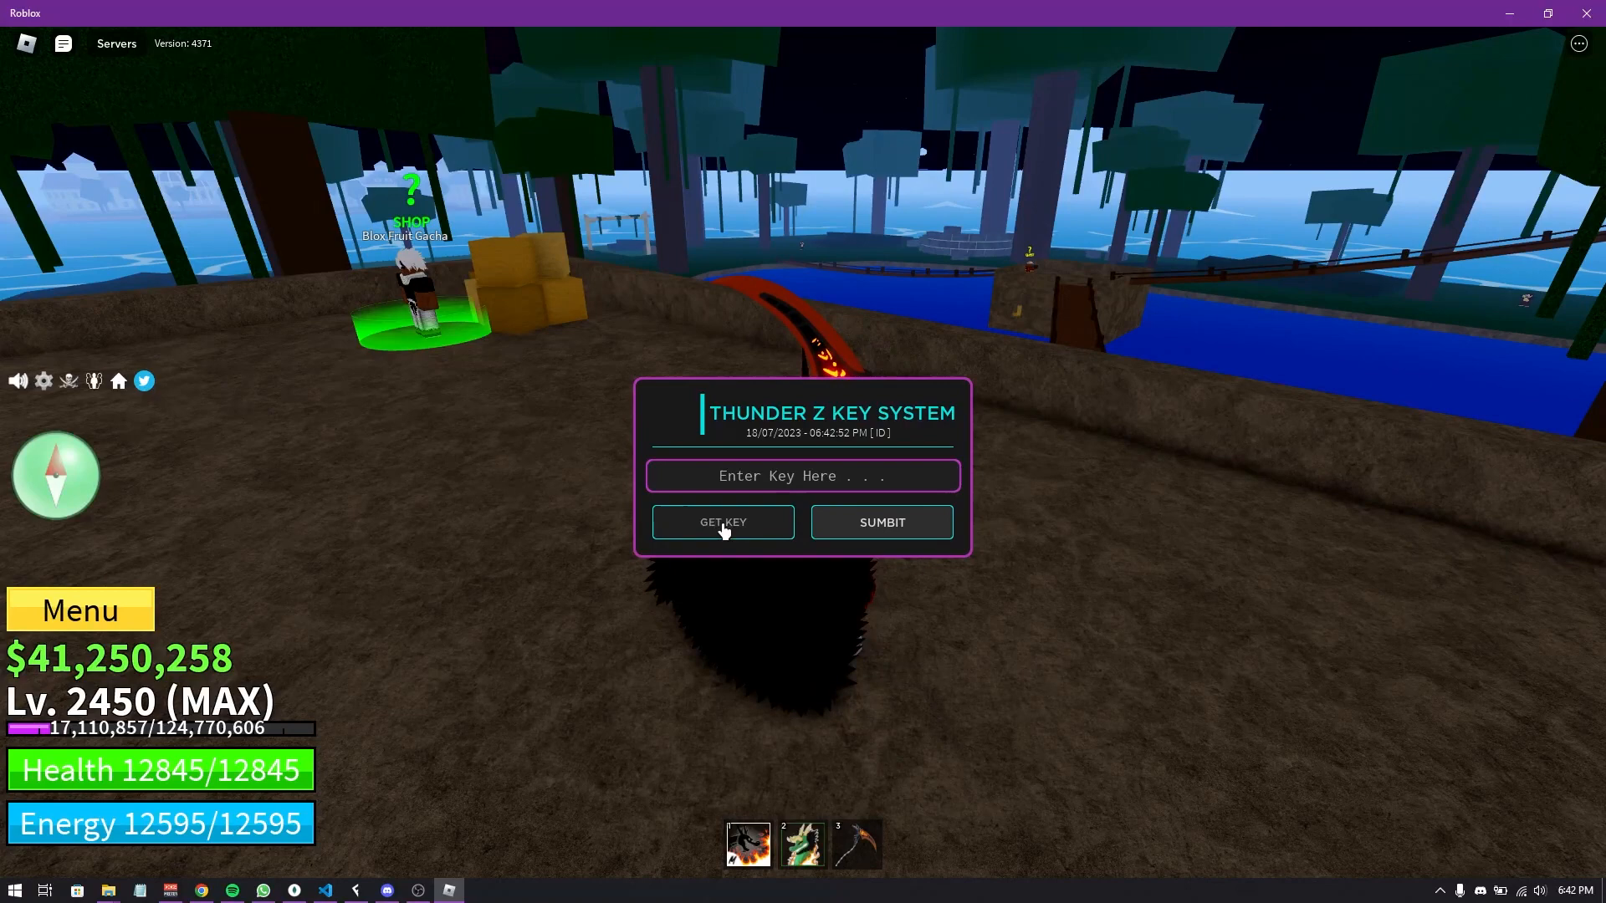
# Request the Thunder Z key link via GET KEY, closing the Developer Console
pyautogui.click(722, 521)
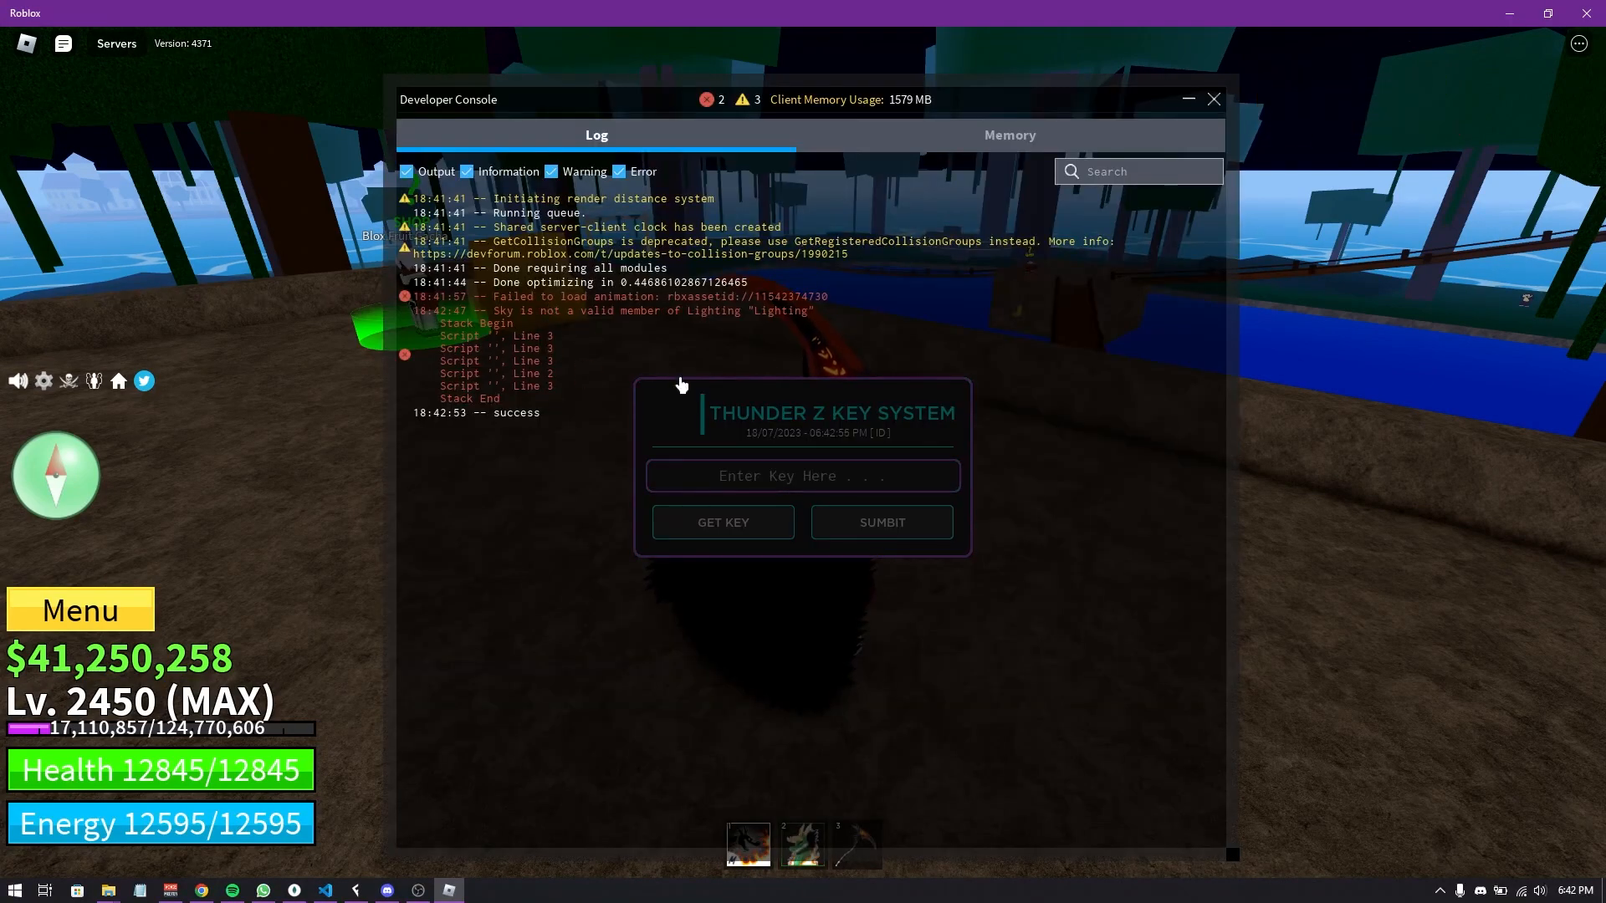
pyautogui.click(1214, 100)
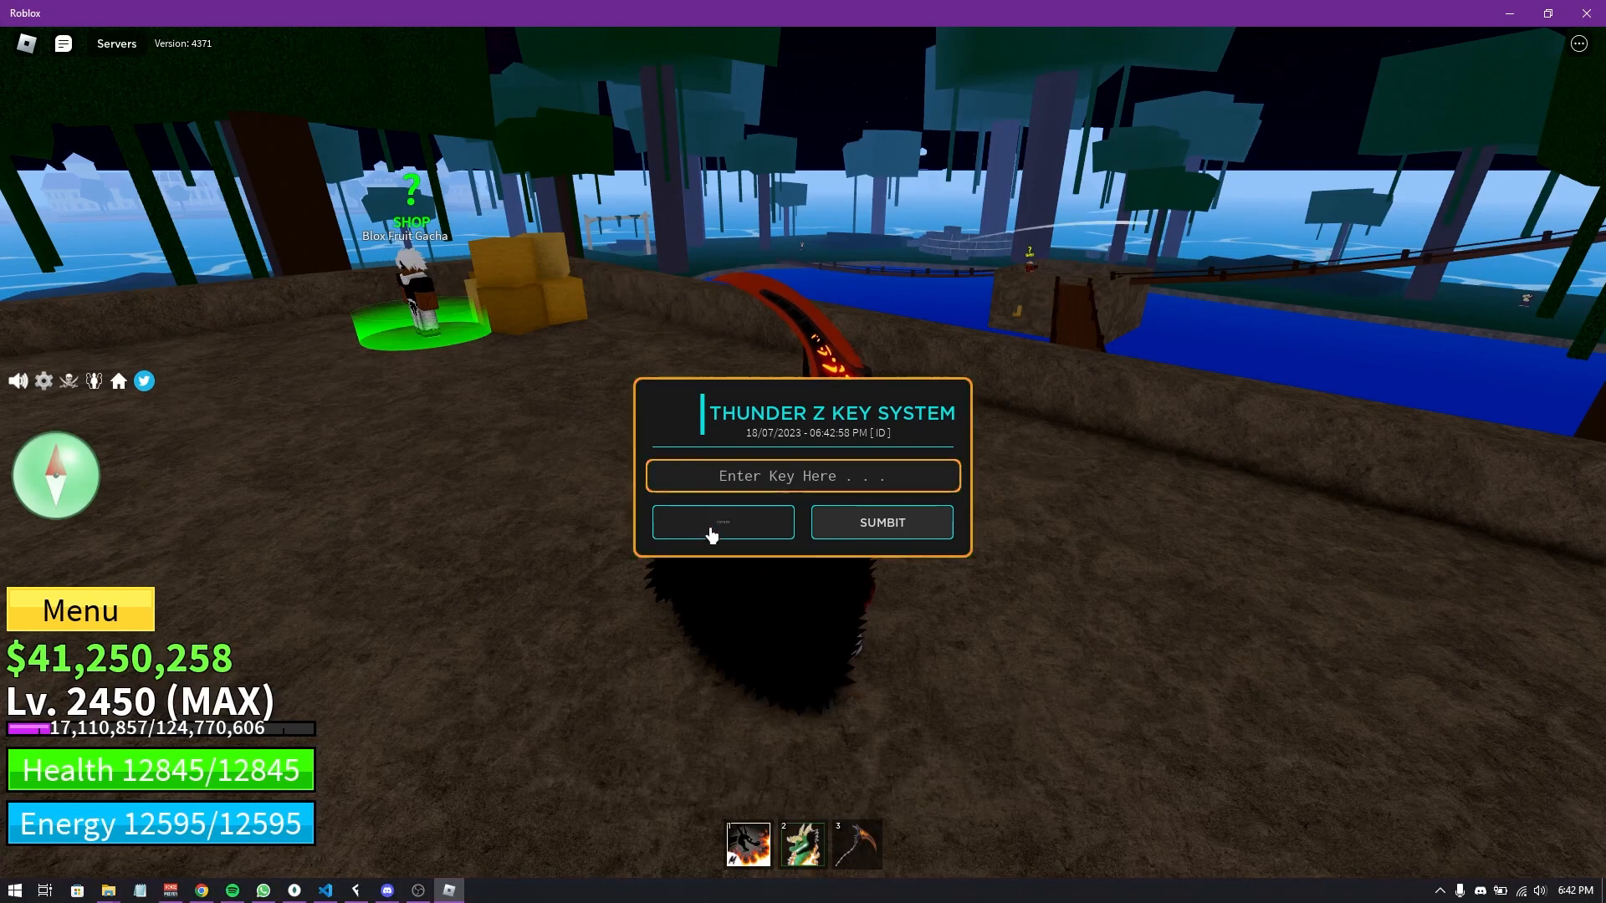
pyautogui.click(721, 522)
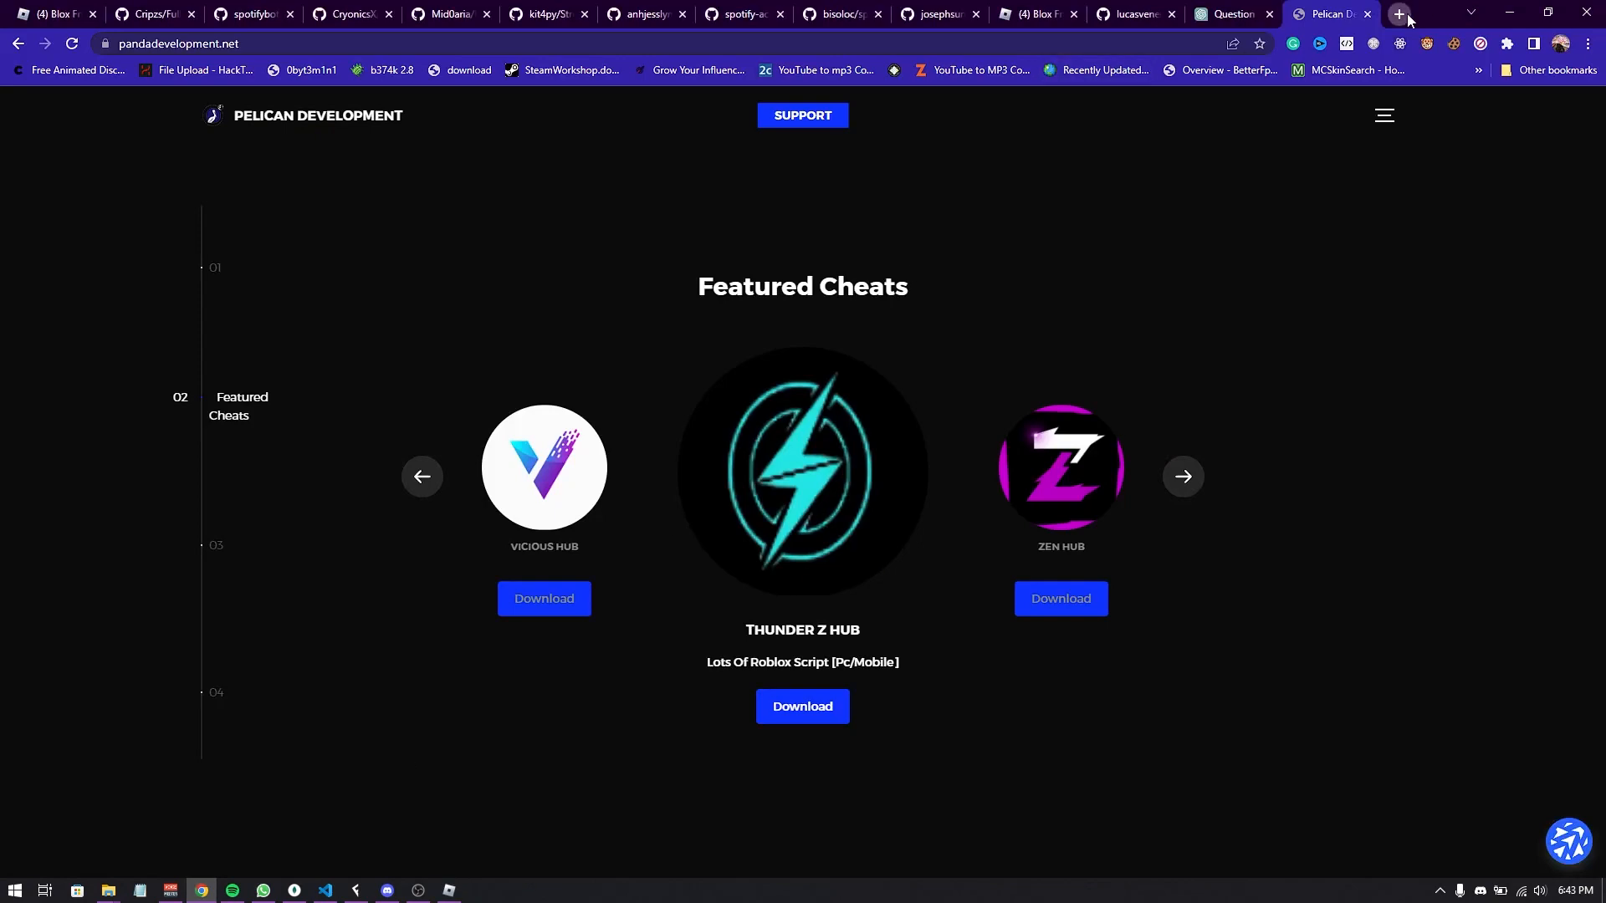
# Download Thunder Z Hub and pass Checkpoint 1's 'I am human' check
pyautogui.click(802, 706)
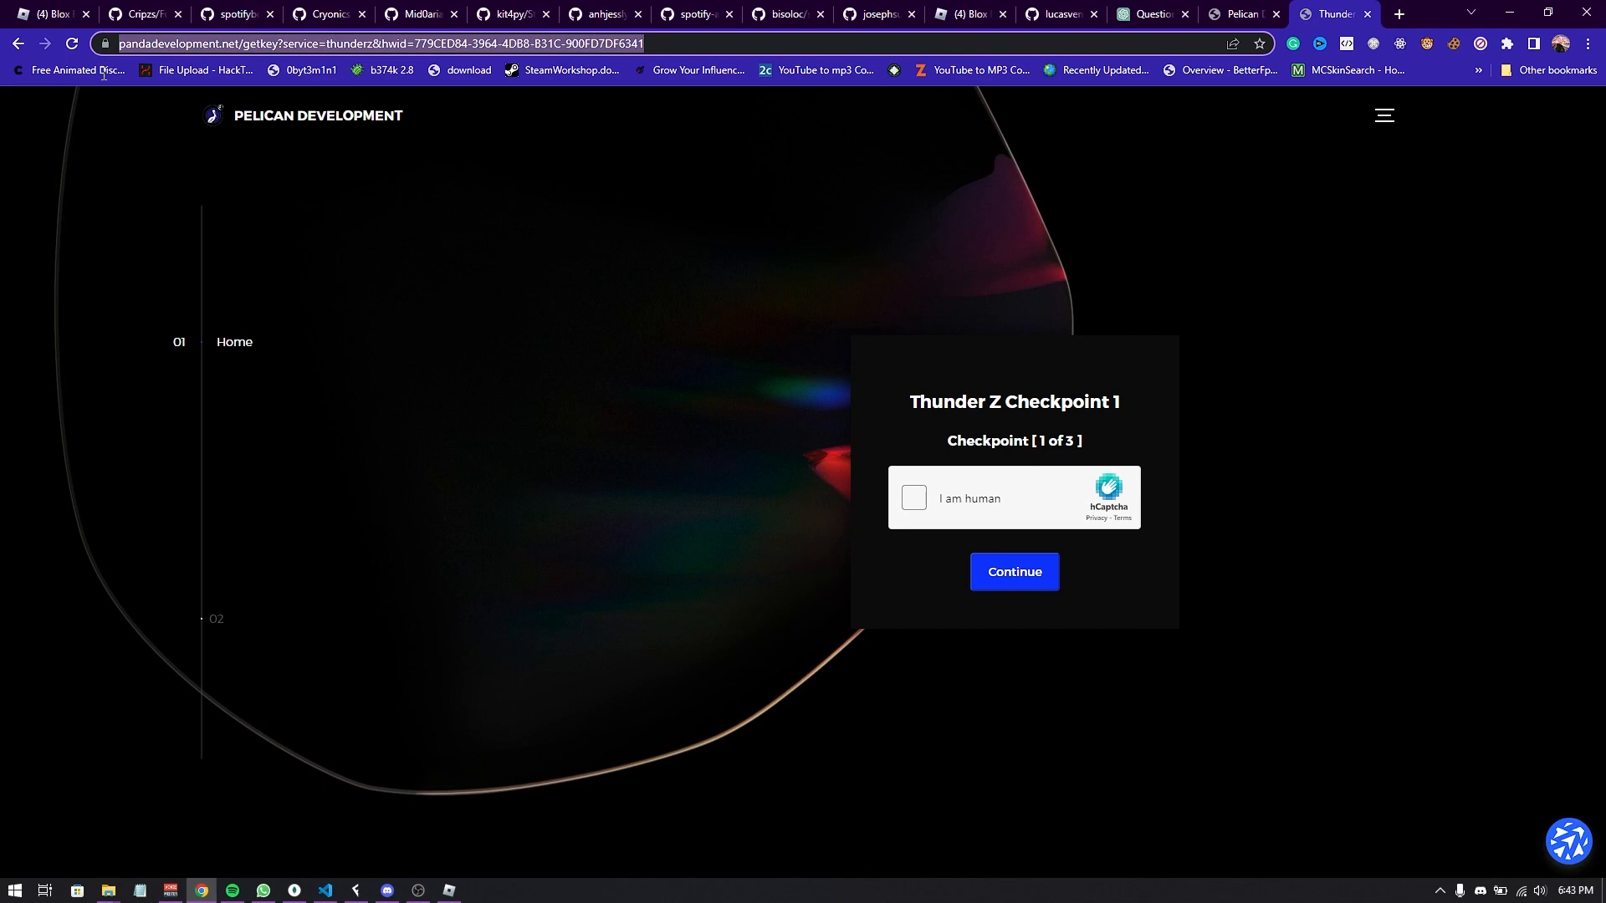
pyautogui.click(912, 498)
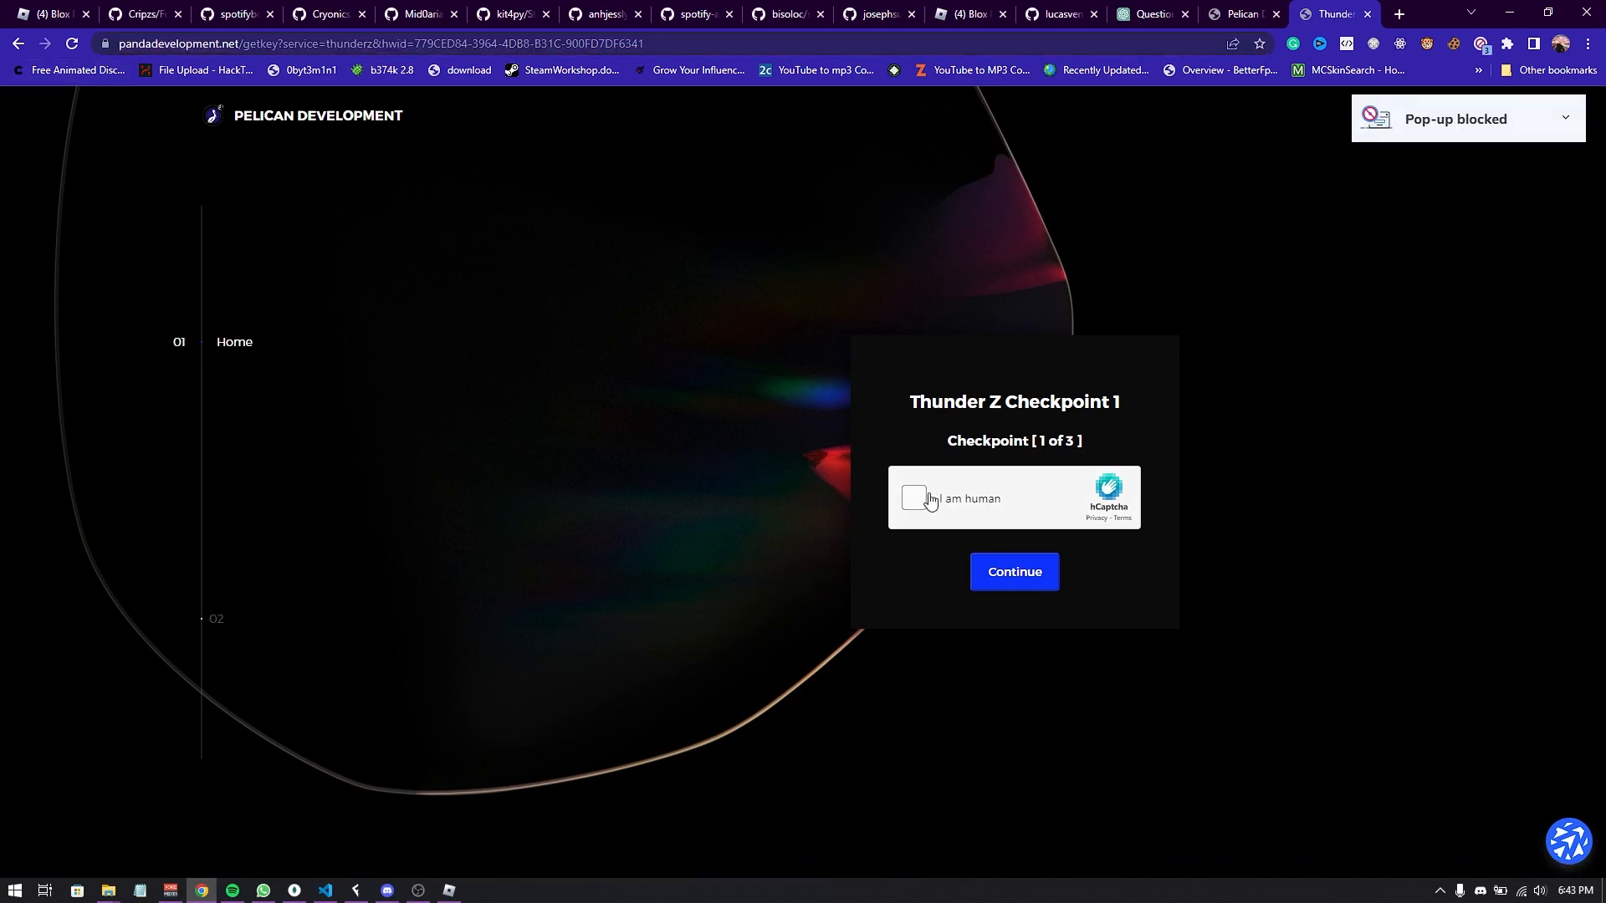
pyautogui.click(913, 497)
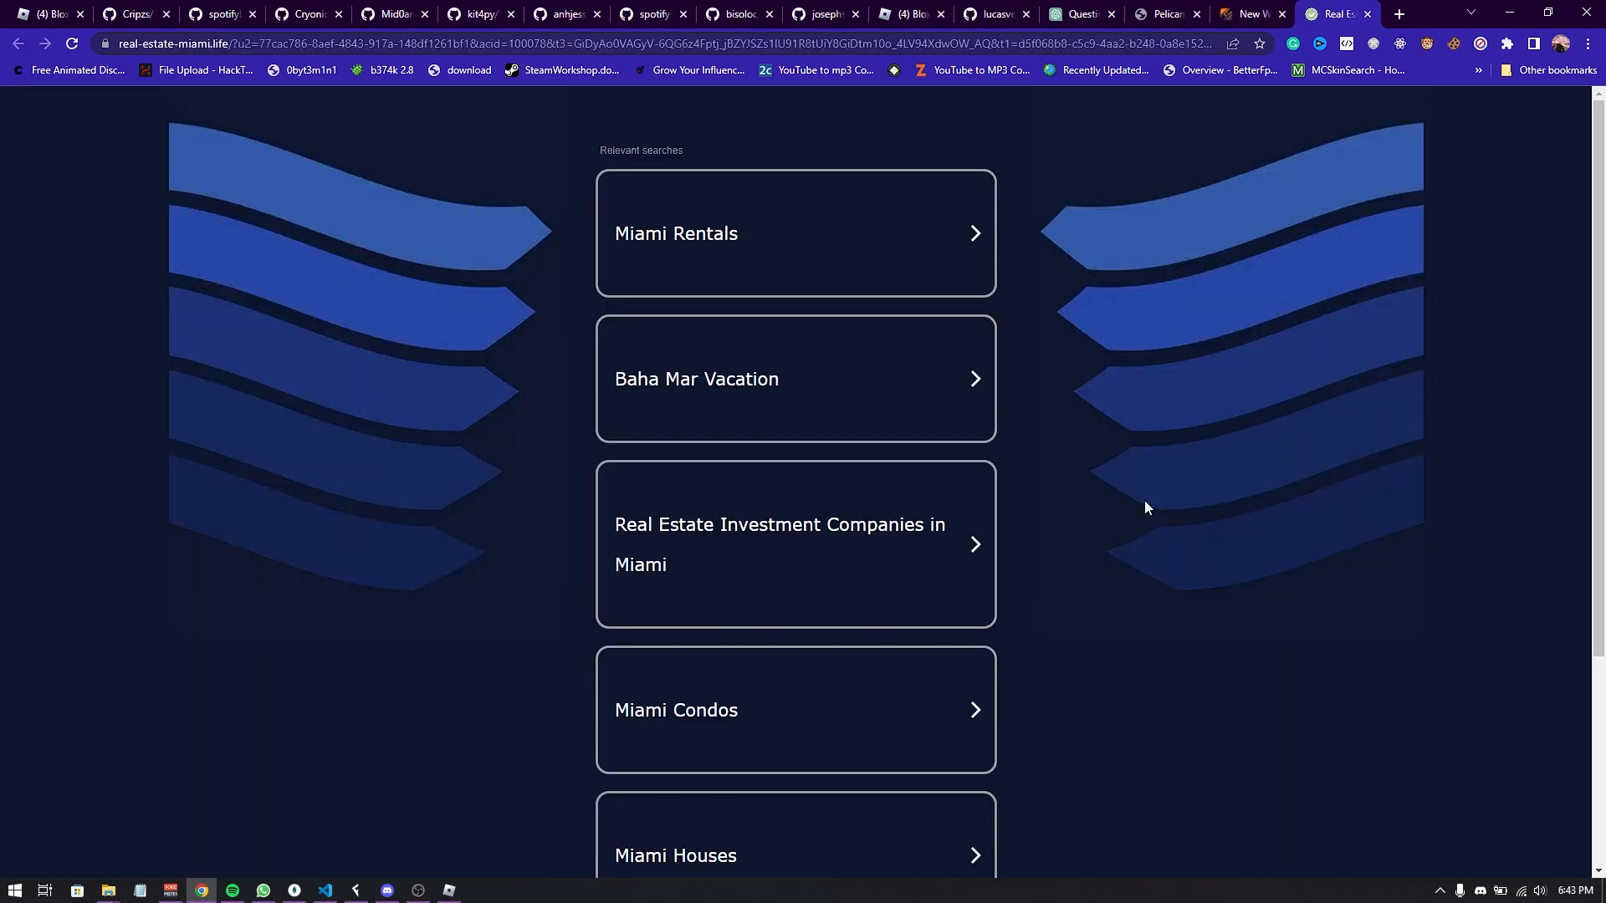
pyautogui.moveTo(1135, 283)
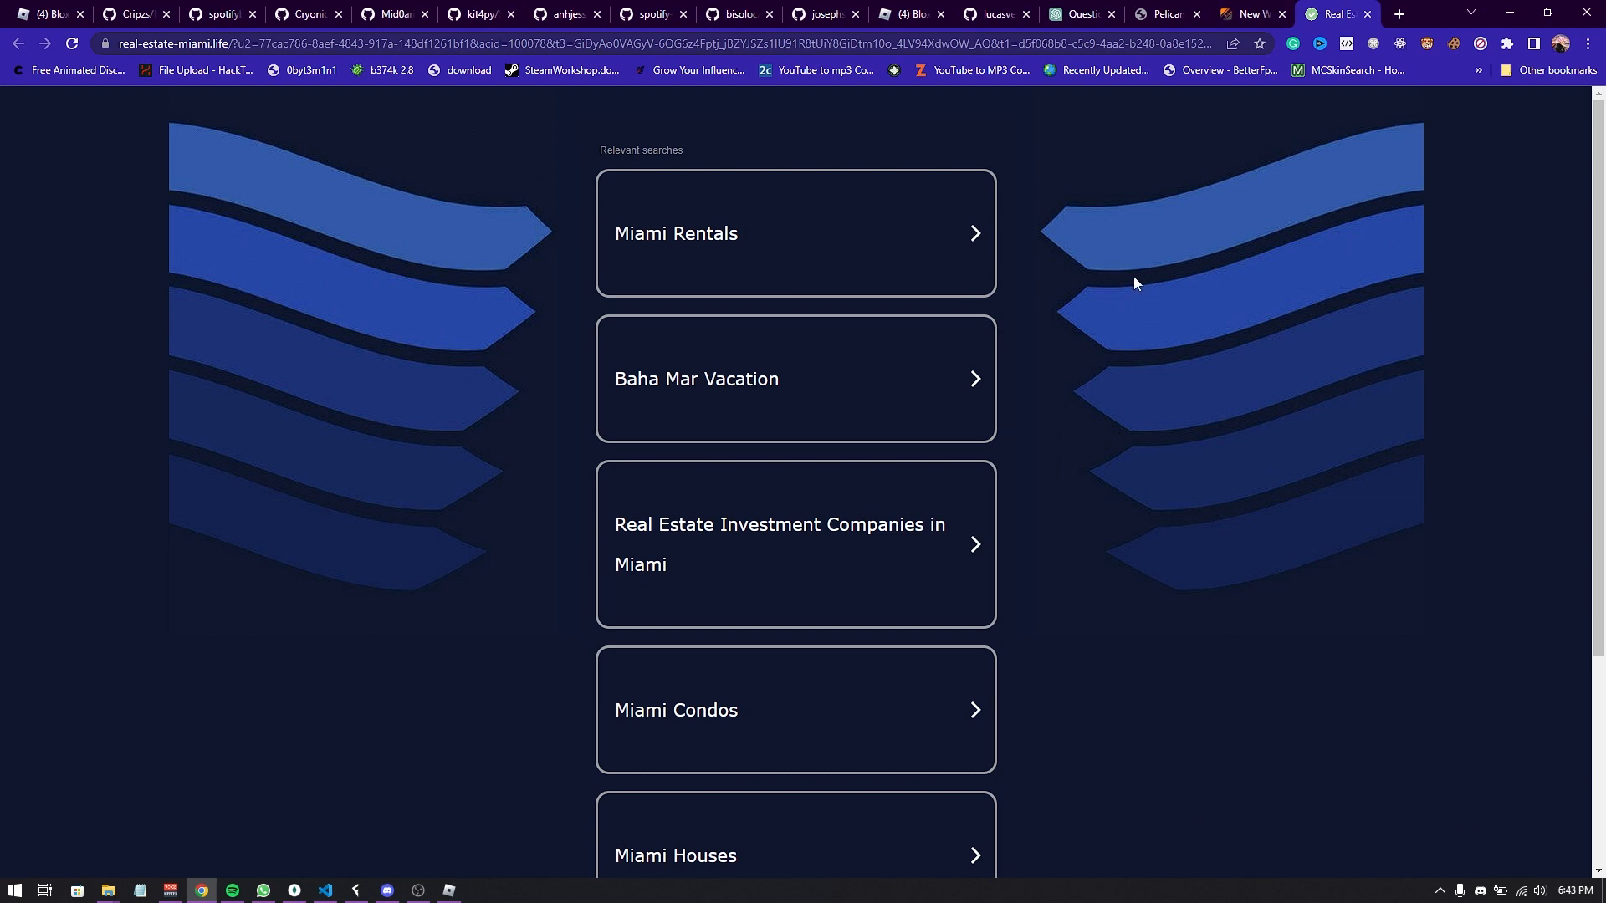
pyautogui.moveTo(1086, 464)
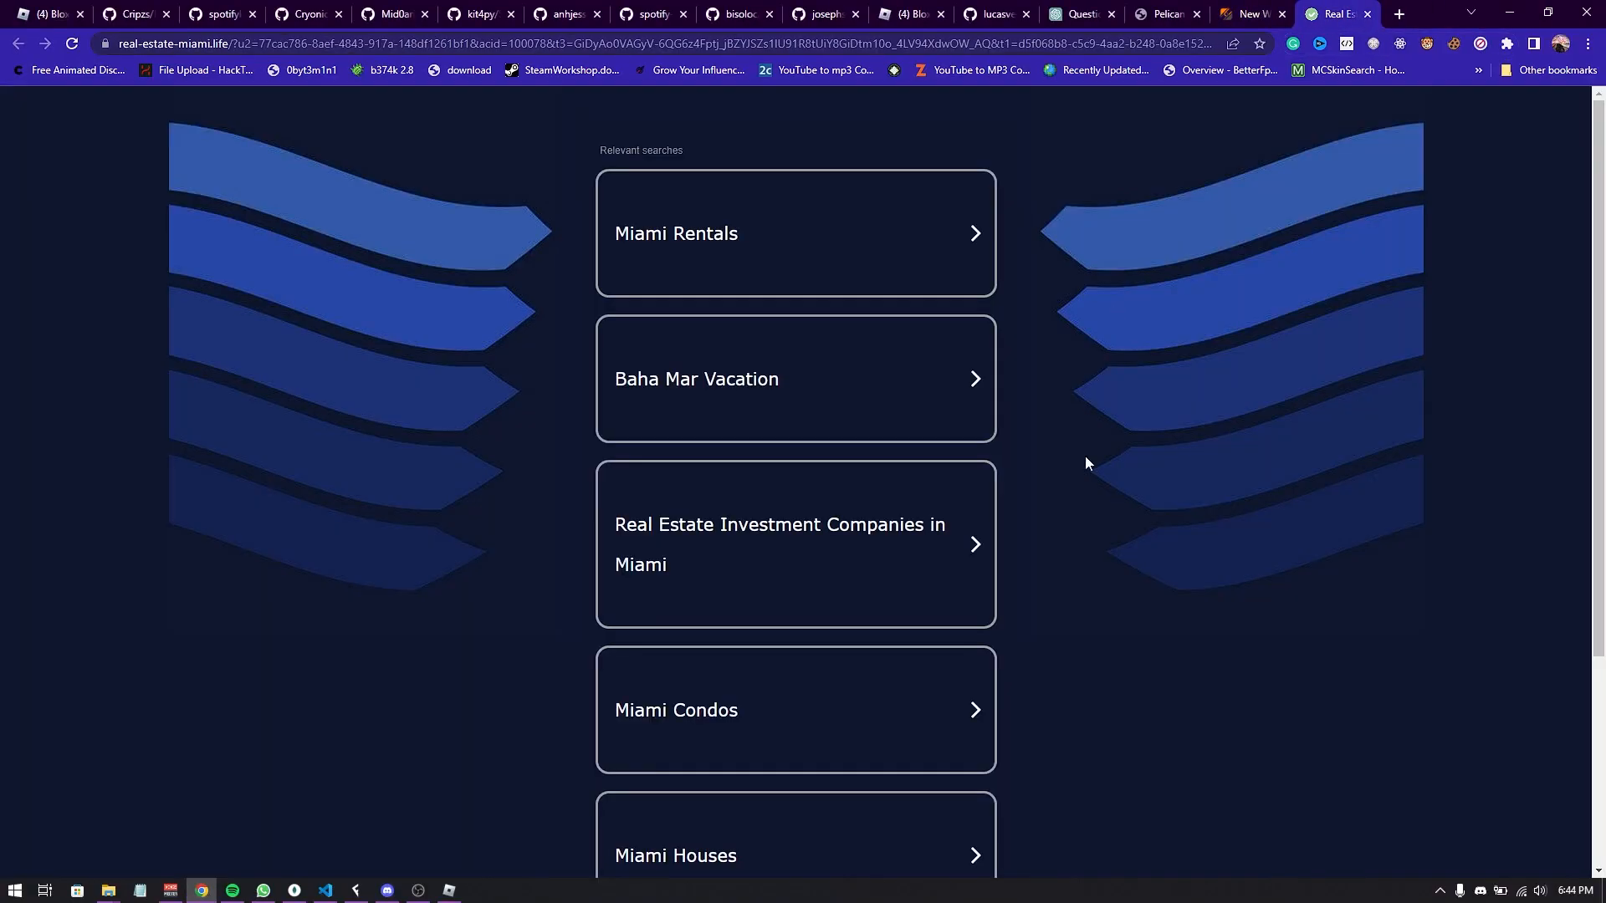
pyautogui.moveTo(1099, 414)
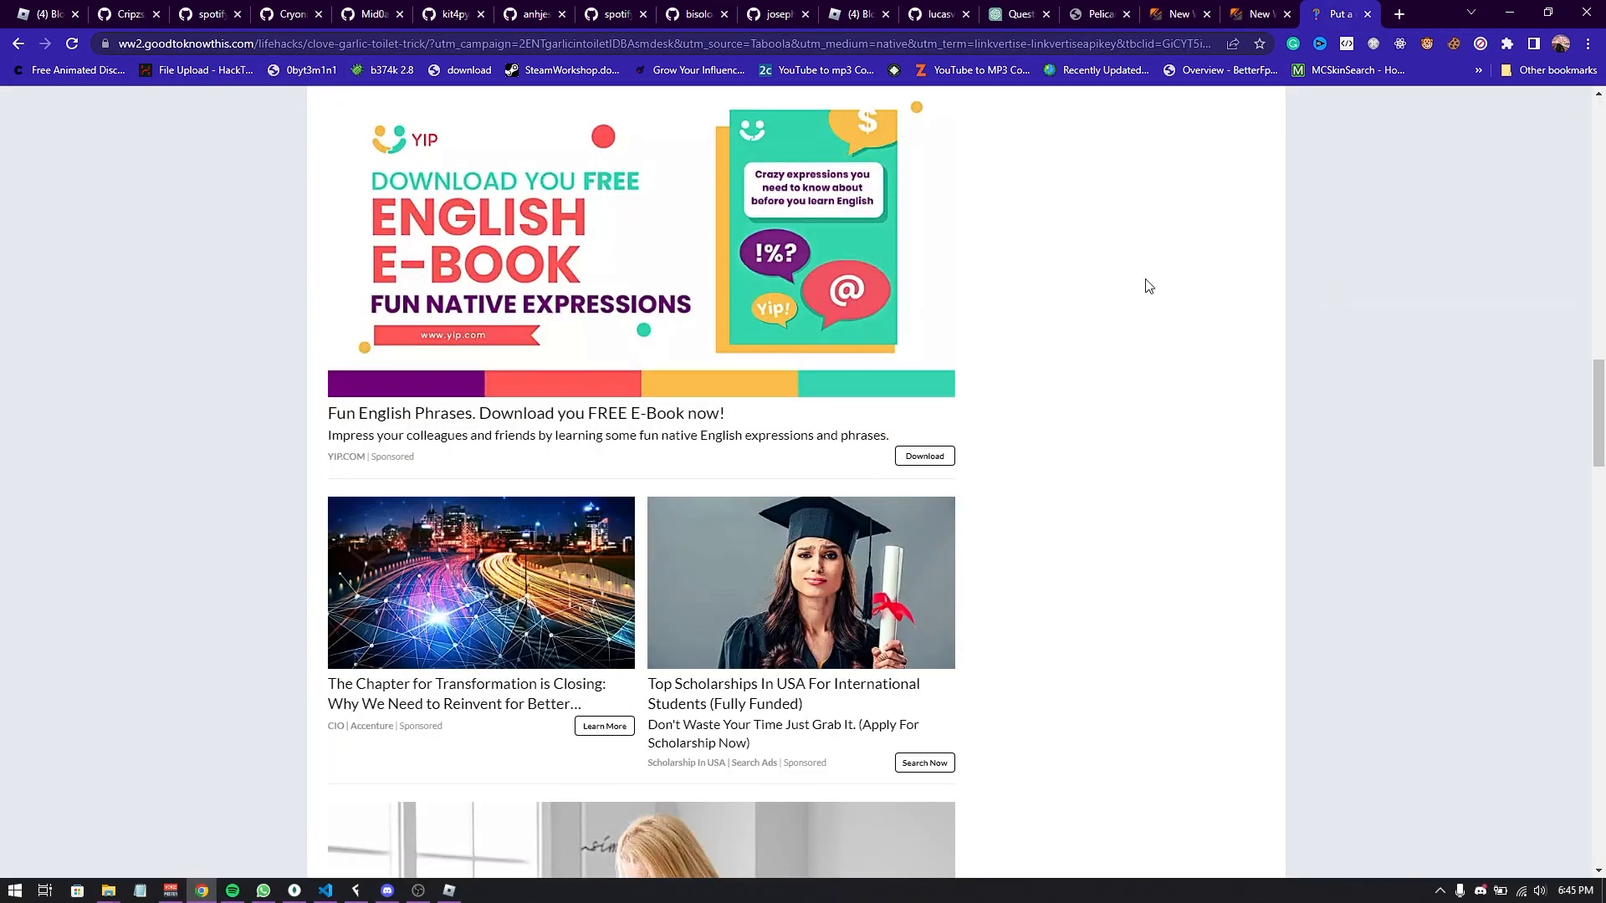
# Open the context menu on the sponsored ad page and scroll down
pyautogui.rightClick(1098, 260)
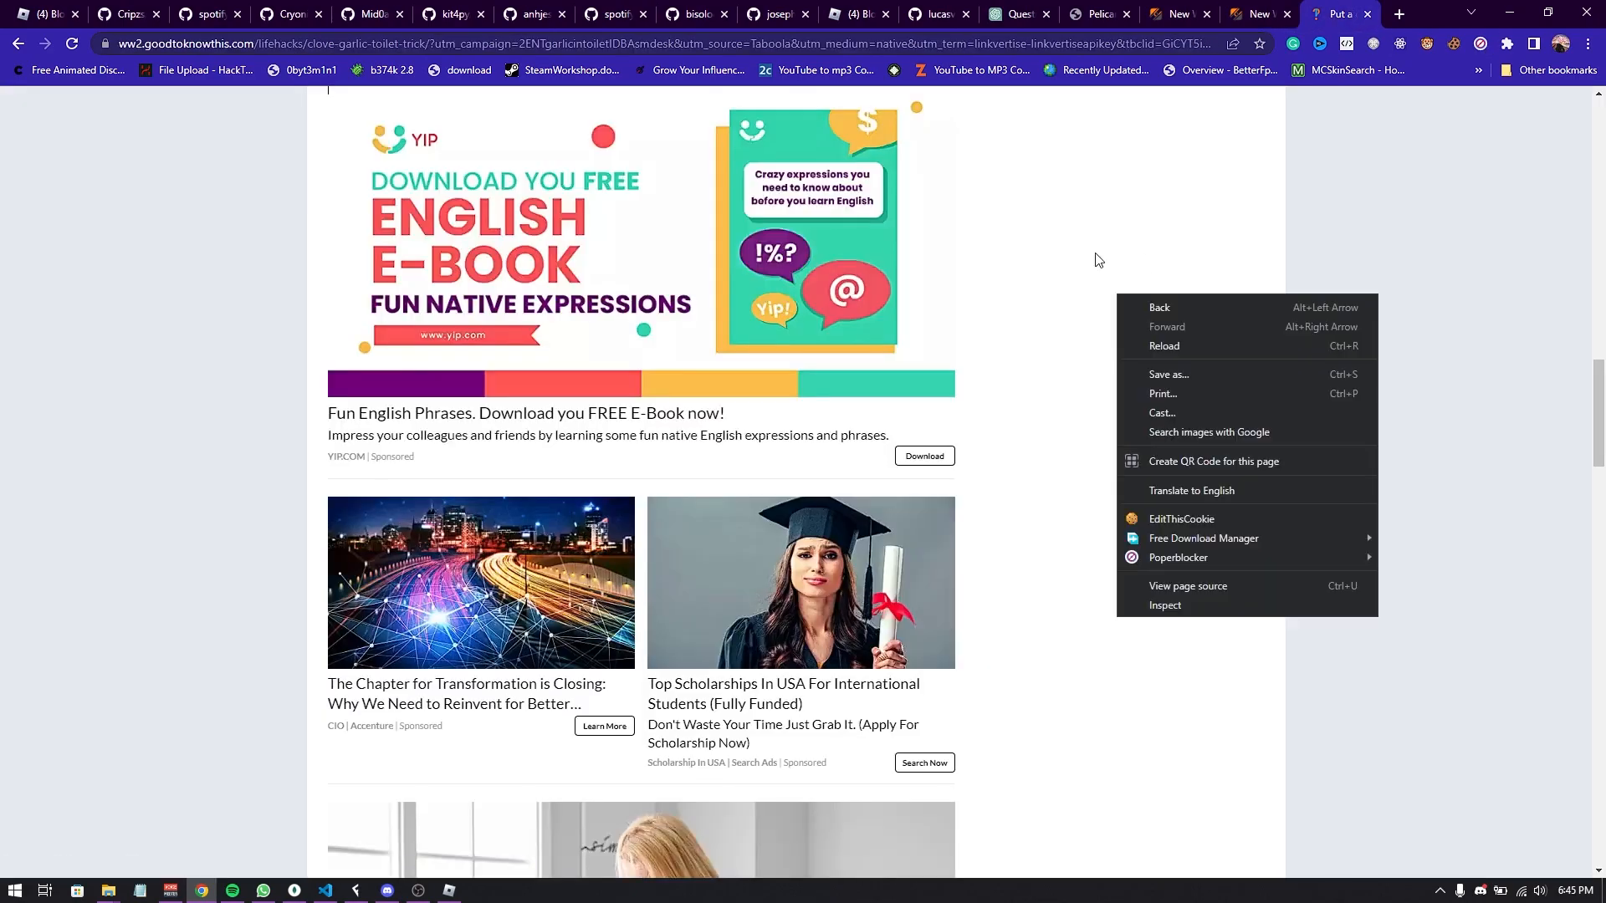
pyautogui.scroll(-3)
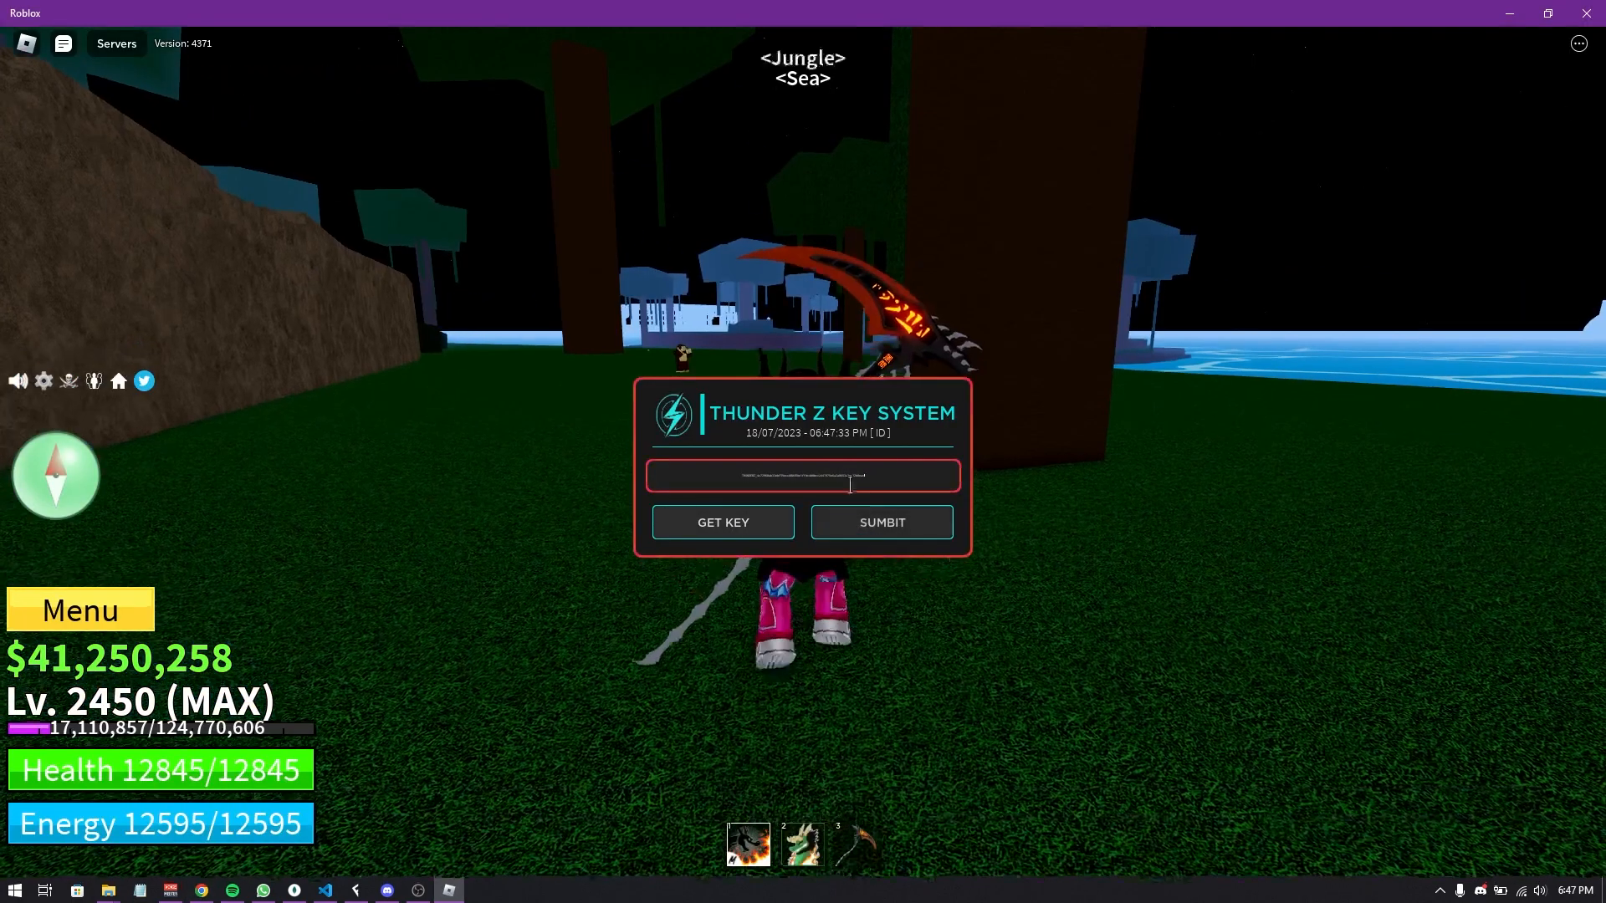
# Submit the pasted key in the Thunder Z Key System panel
pyautogui.click(880, 522)
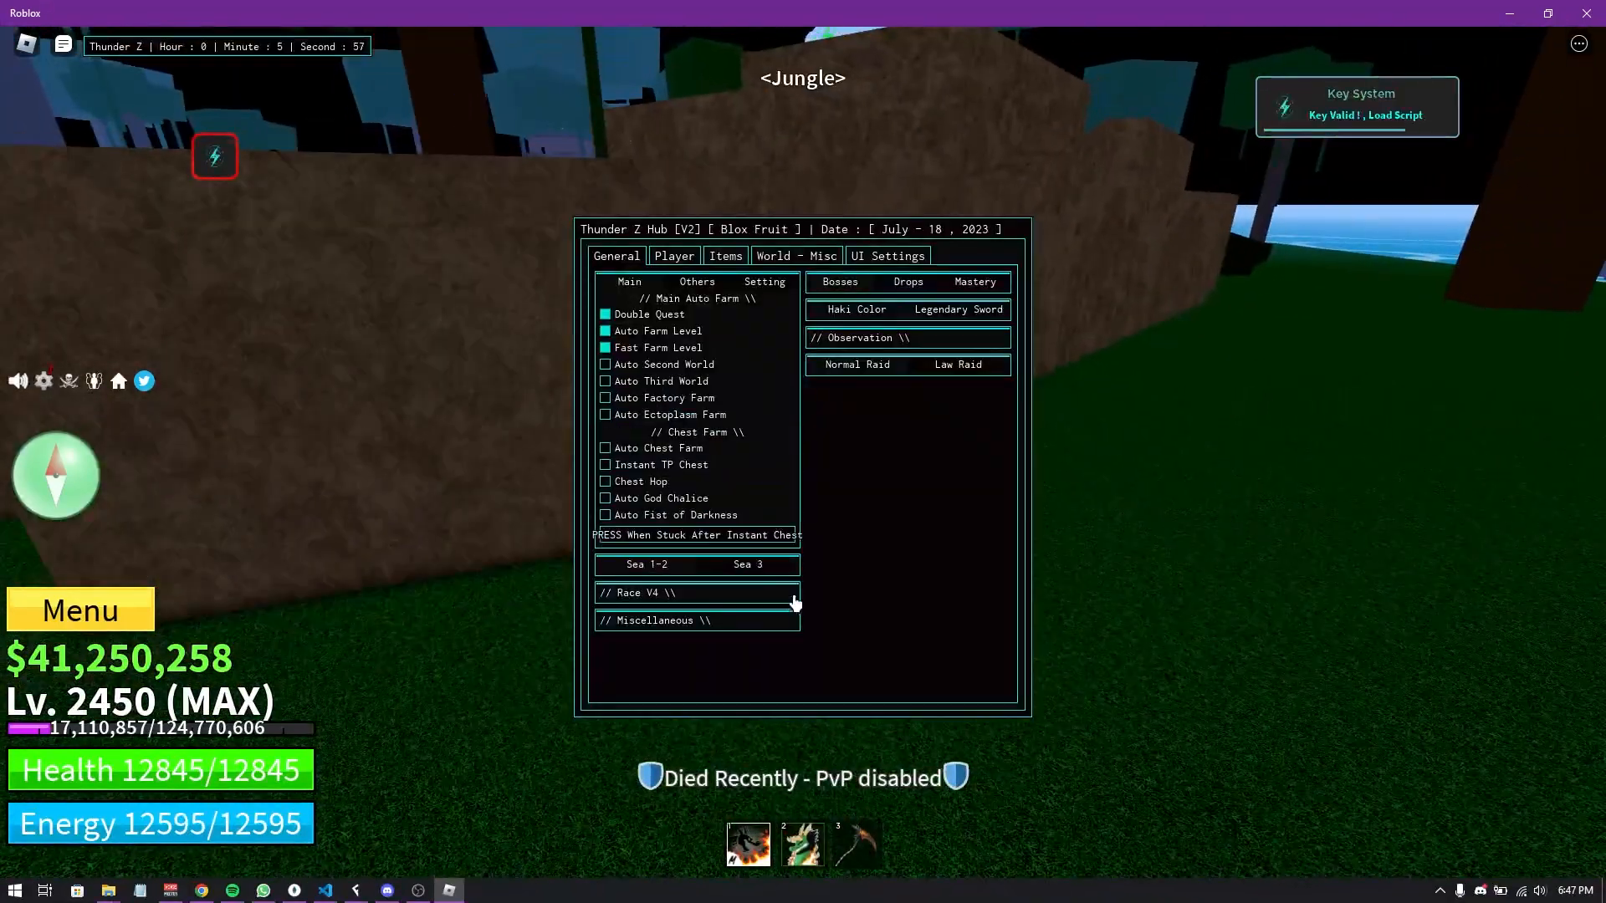
# Interact with the loaded Thunder Z Hub V2 Blox Fruit window
pyautogui.click(839, 282)
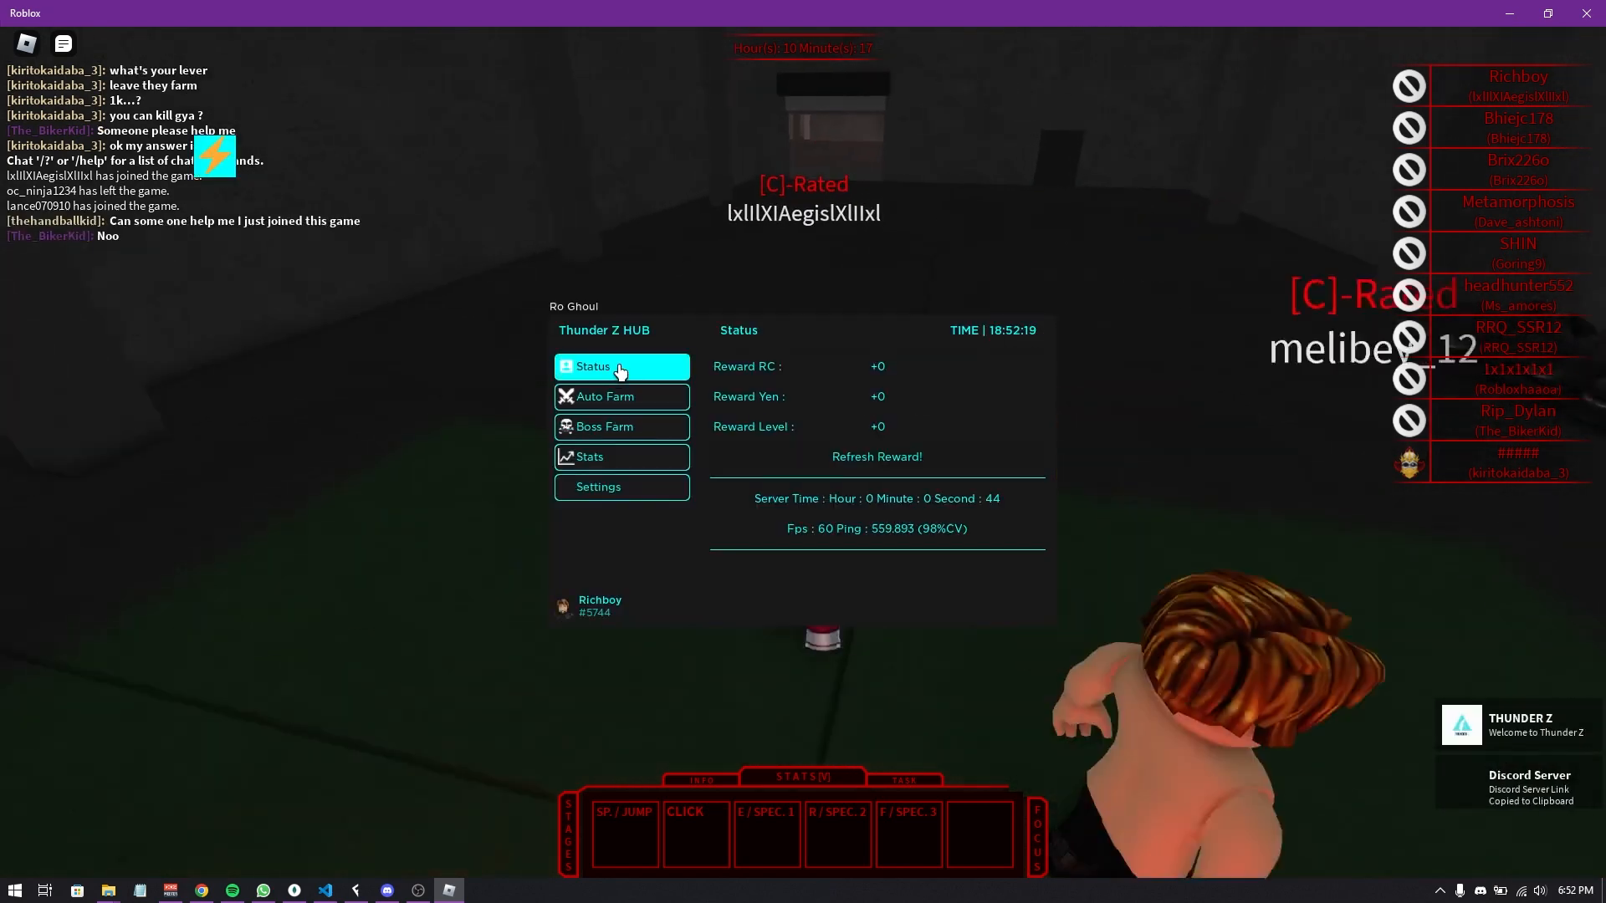
# Set Auto Farm to Human, disable Auto Farm All Monster, enable Auto Farm Task
pyautogui.click(605, 396)
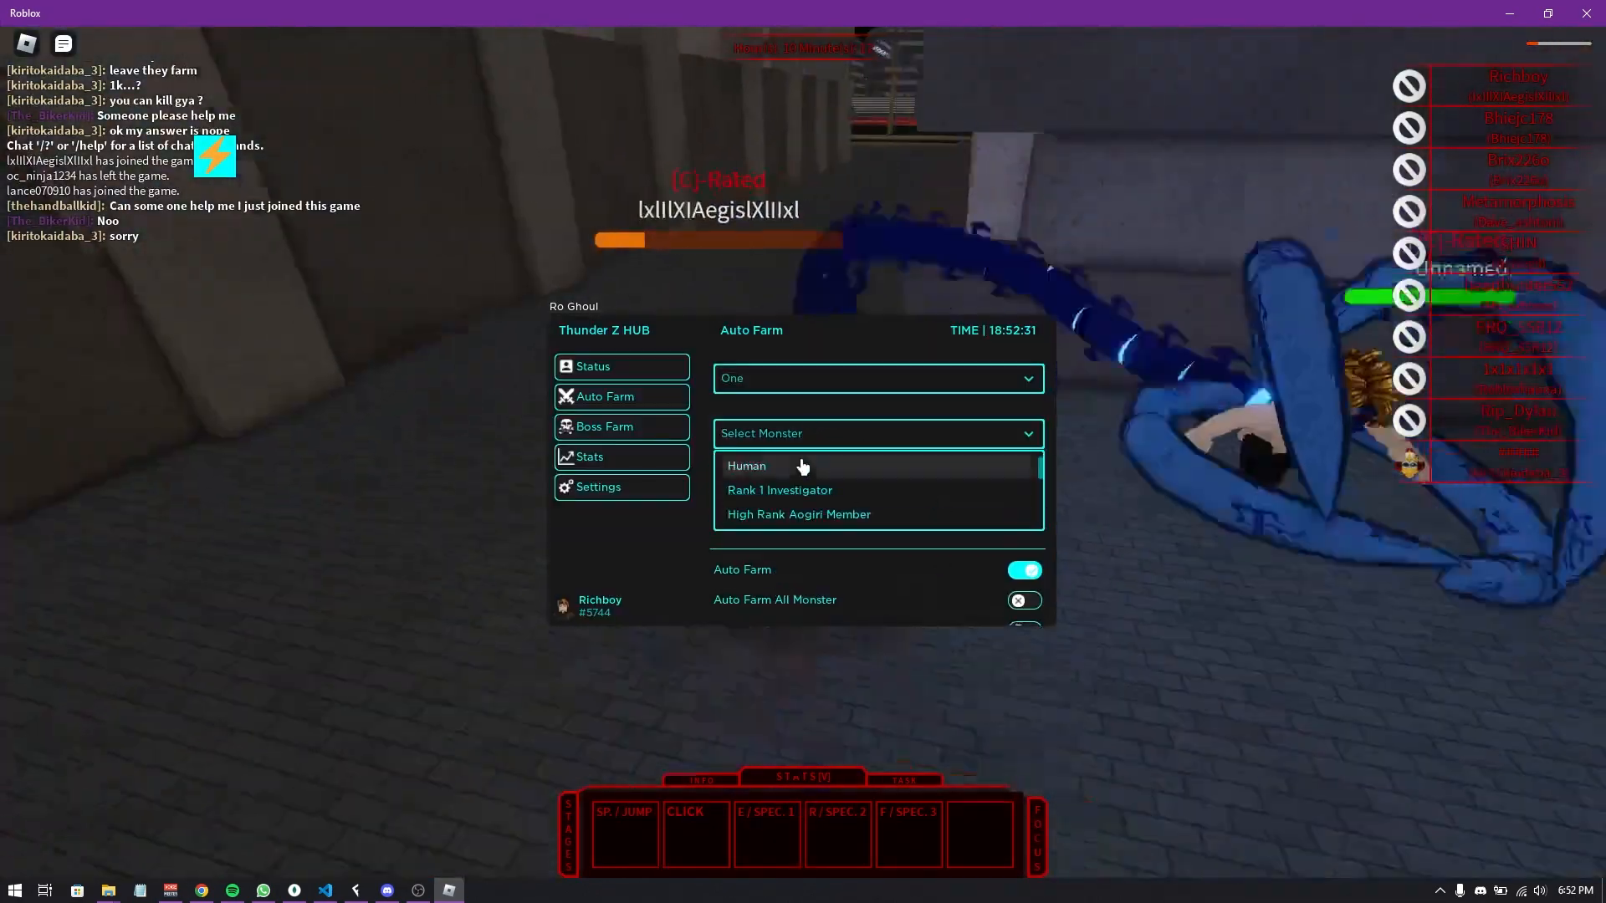
pyautogui.click(745, 466)
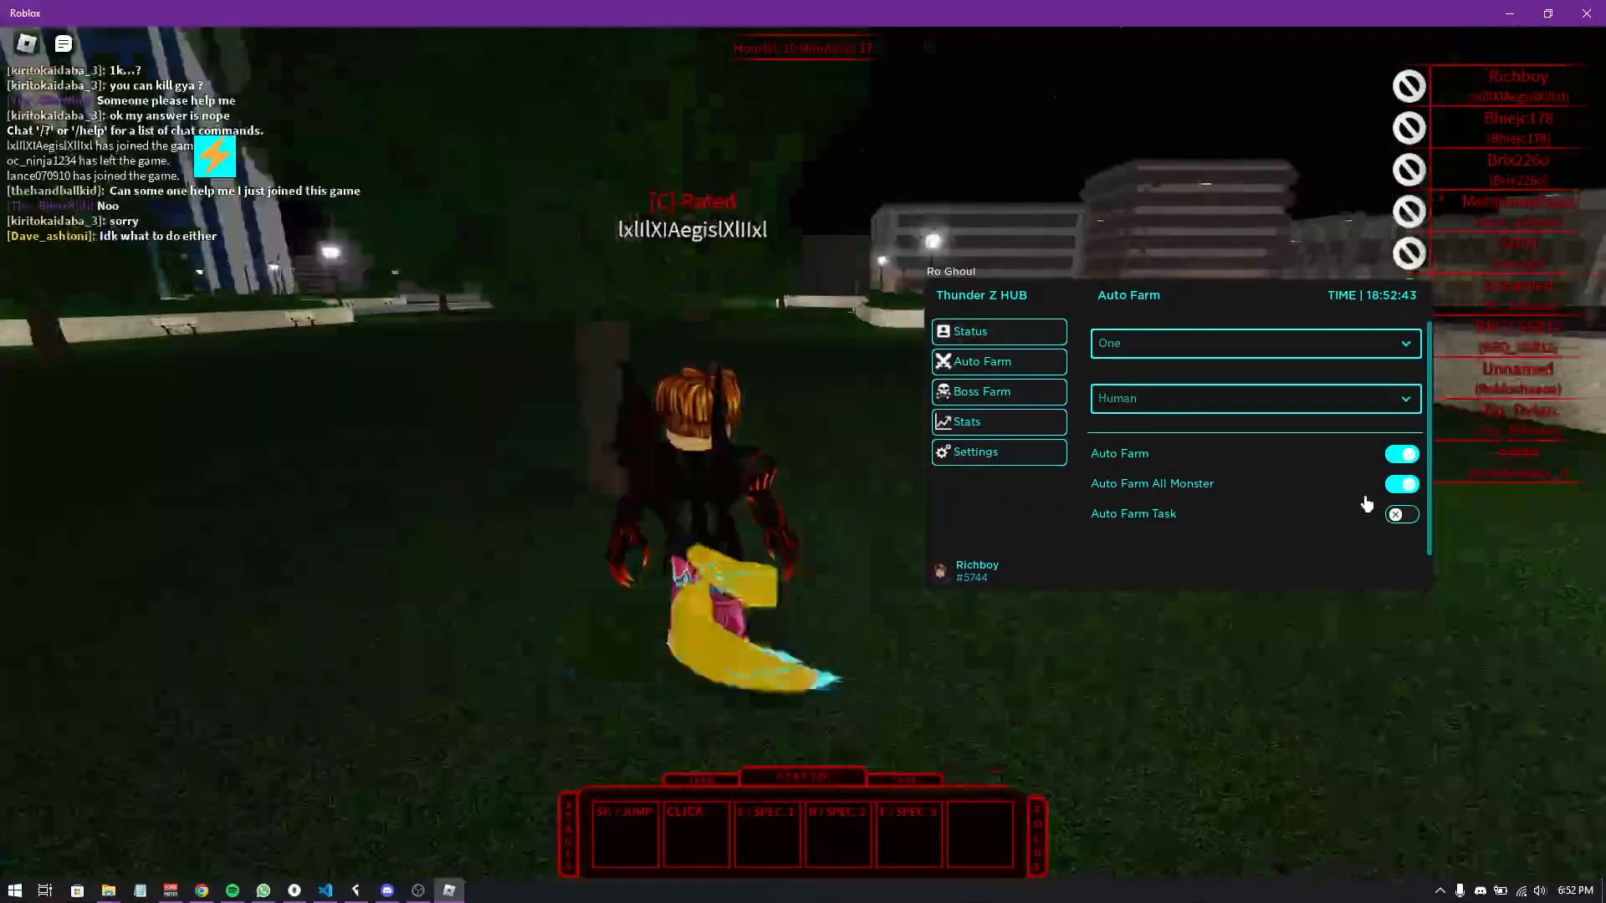
pyautogui.click(1400, 483)
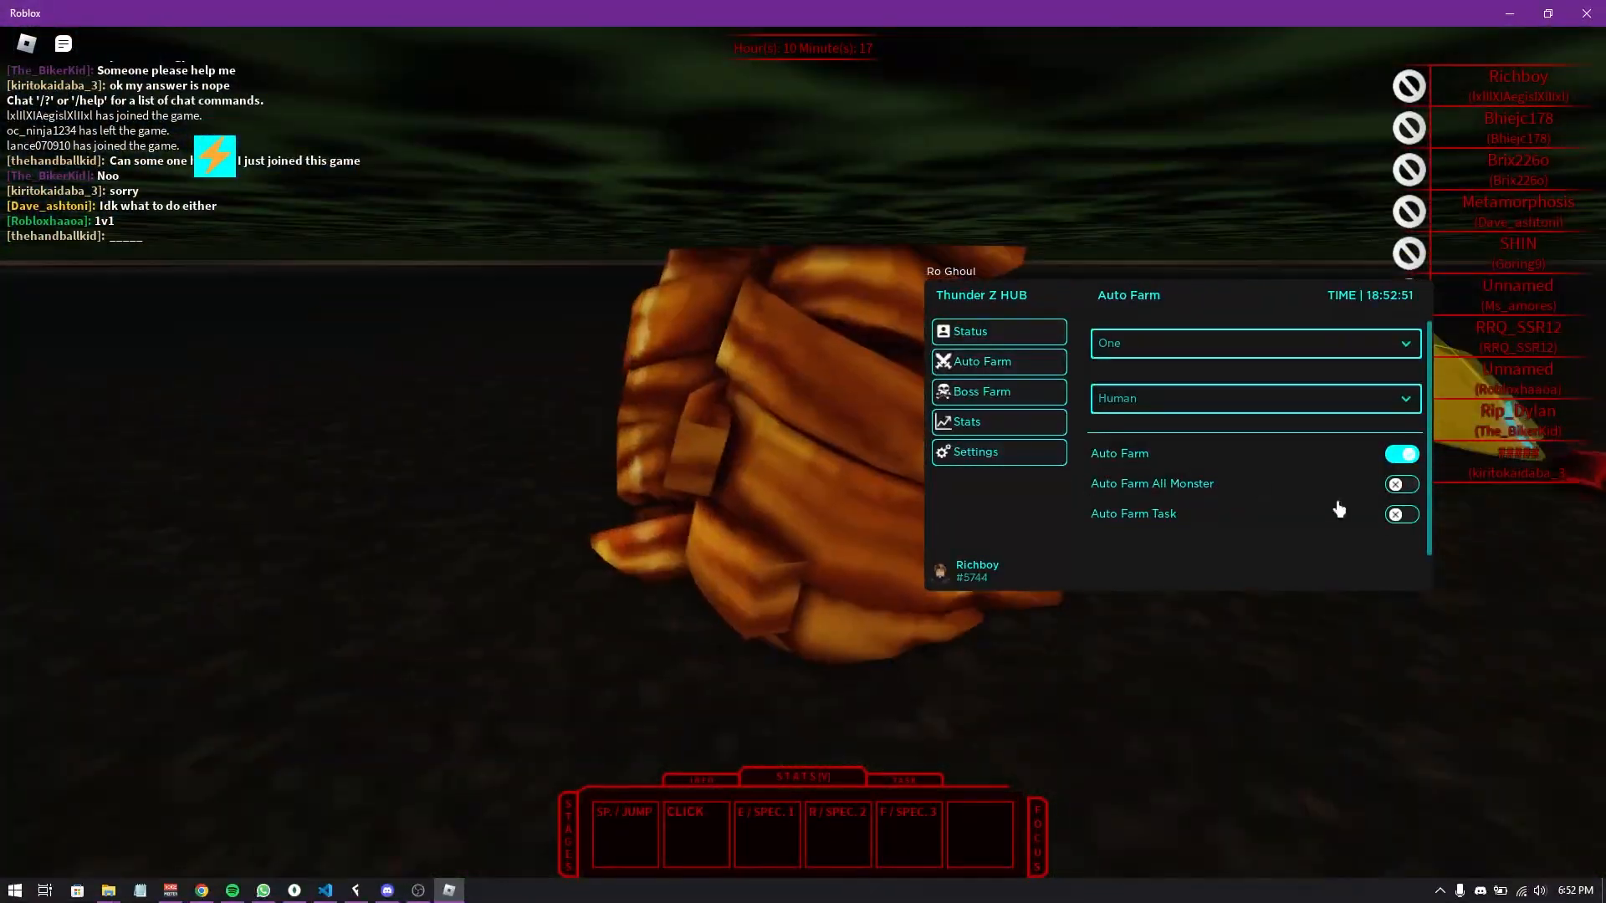
pyautogui.click(1400, 512)
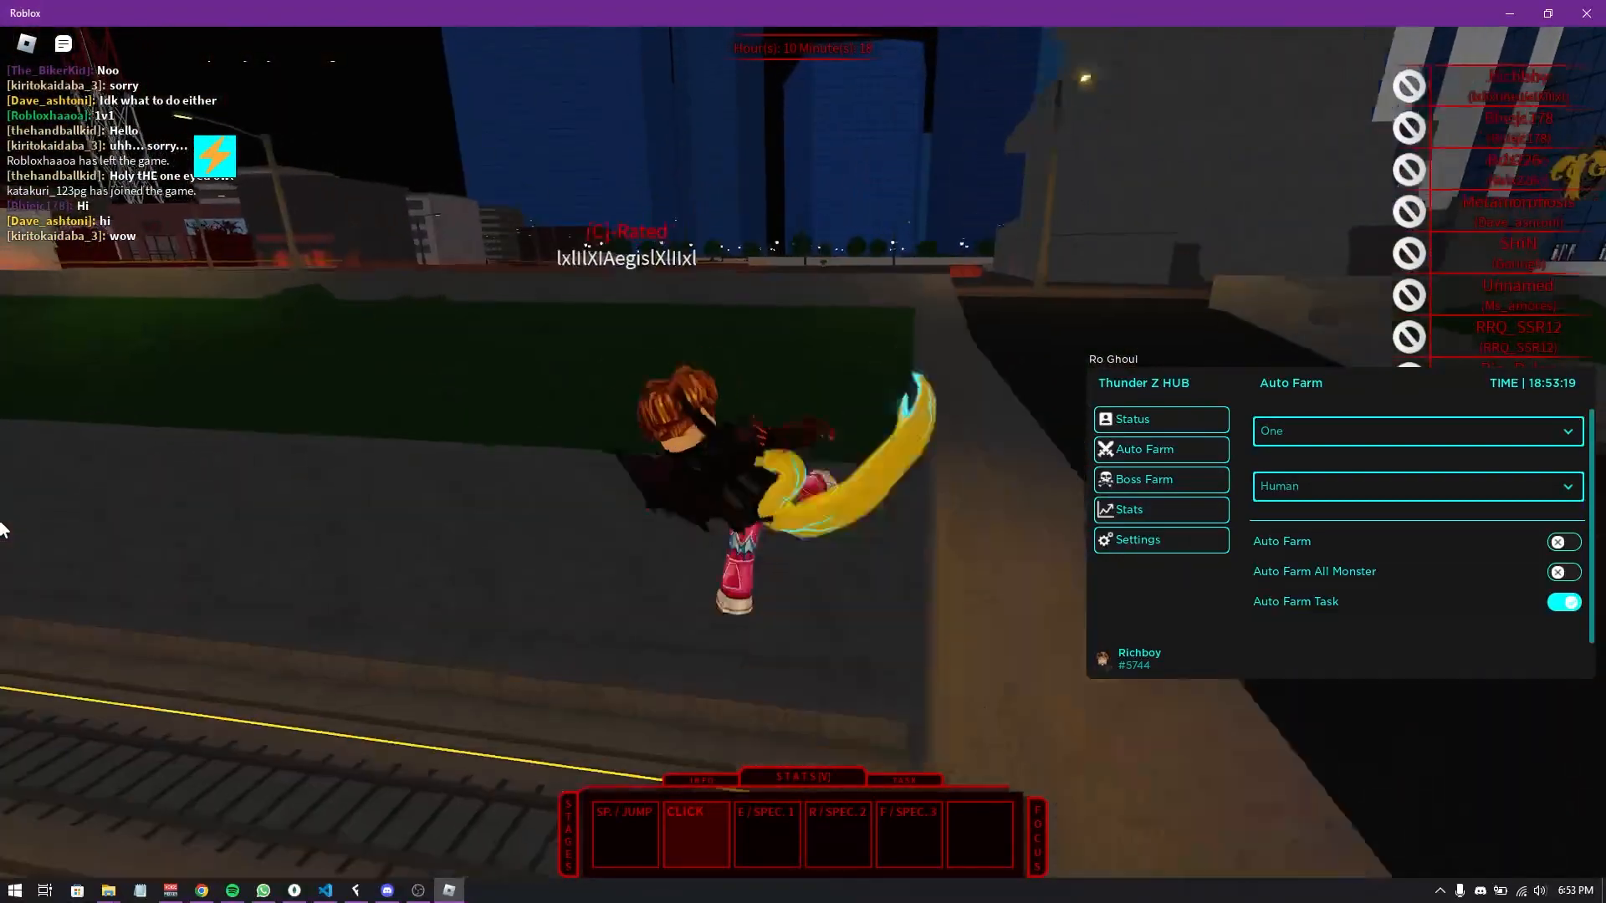
# Check the +50 RC and +2500 Yen rewards, then allocate stat points to Physical
pyautogui.click(1131, 419)
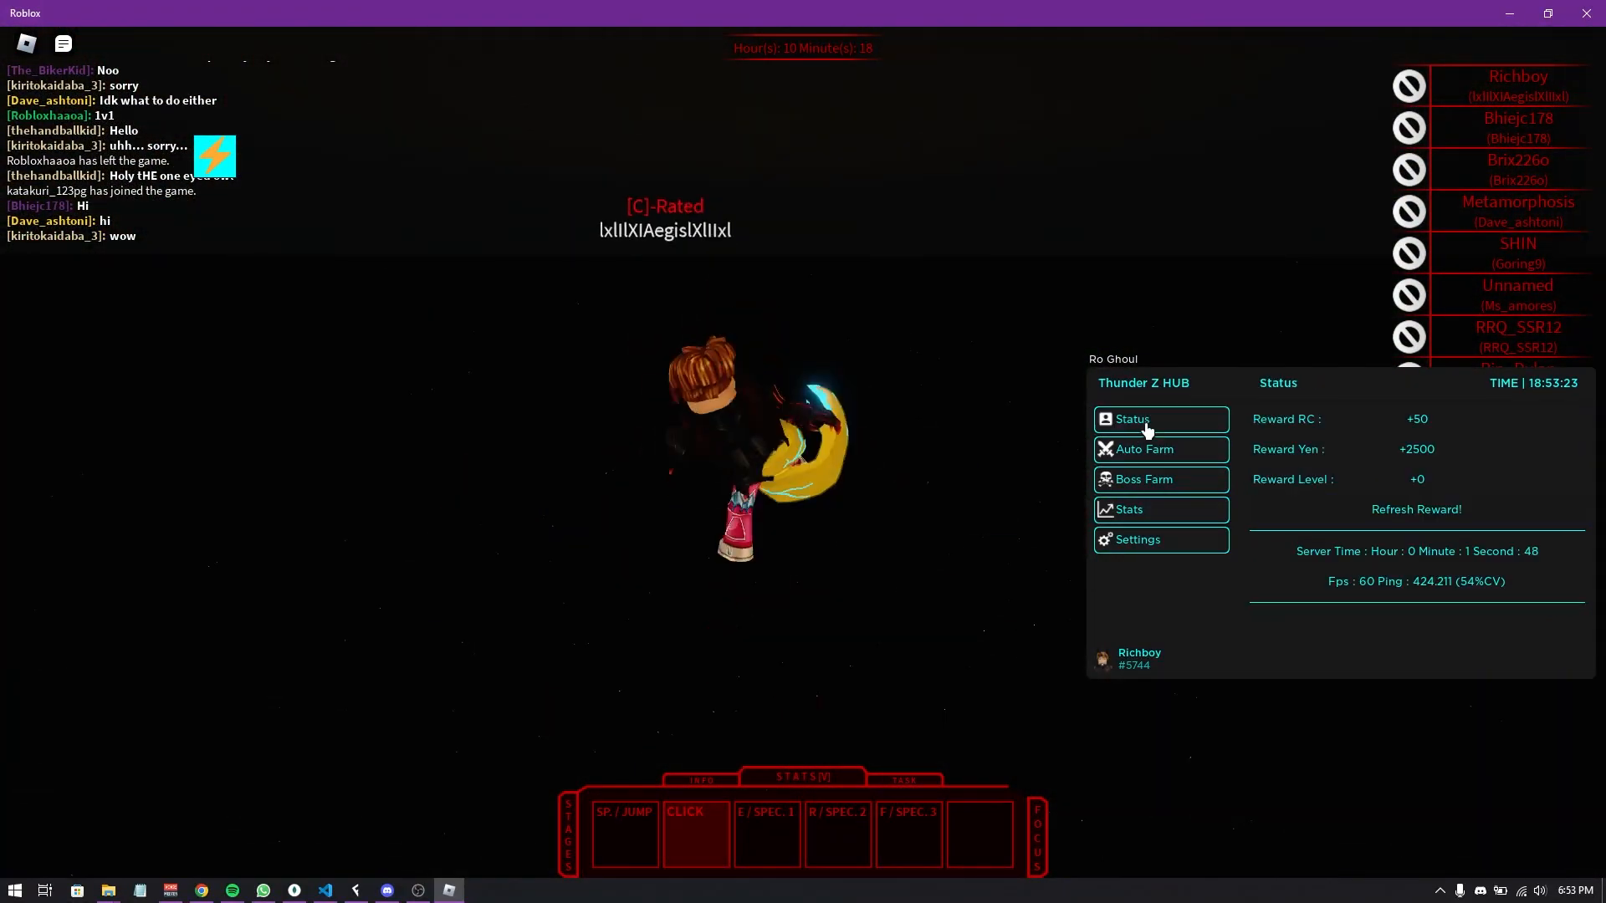
pyautogui.click(1127, 509)
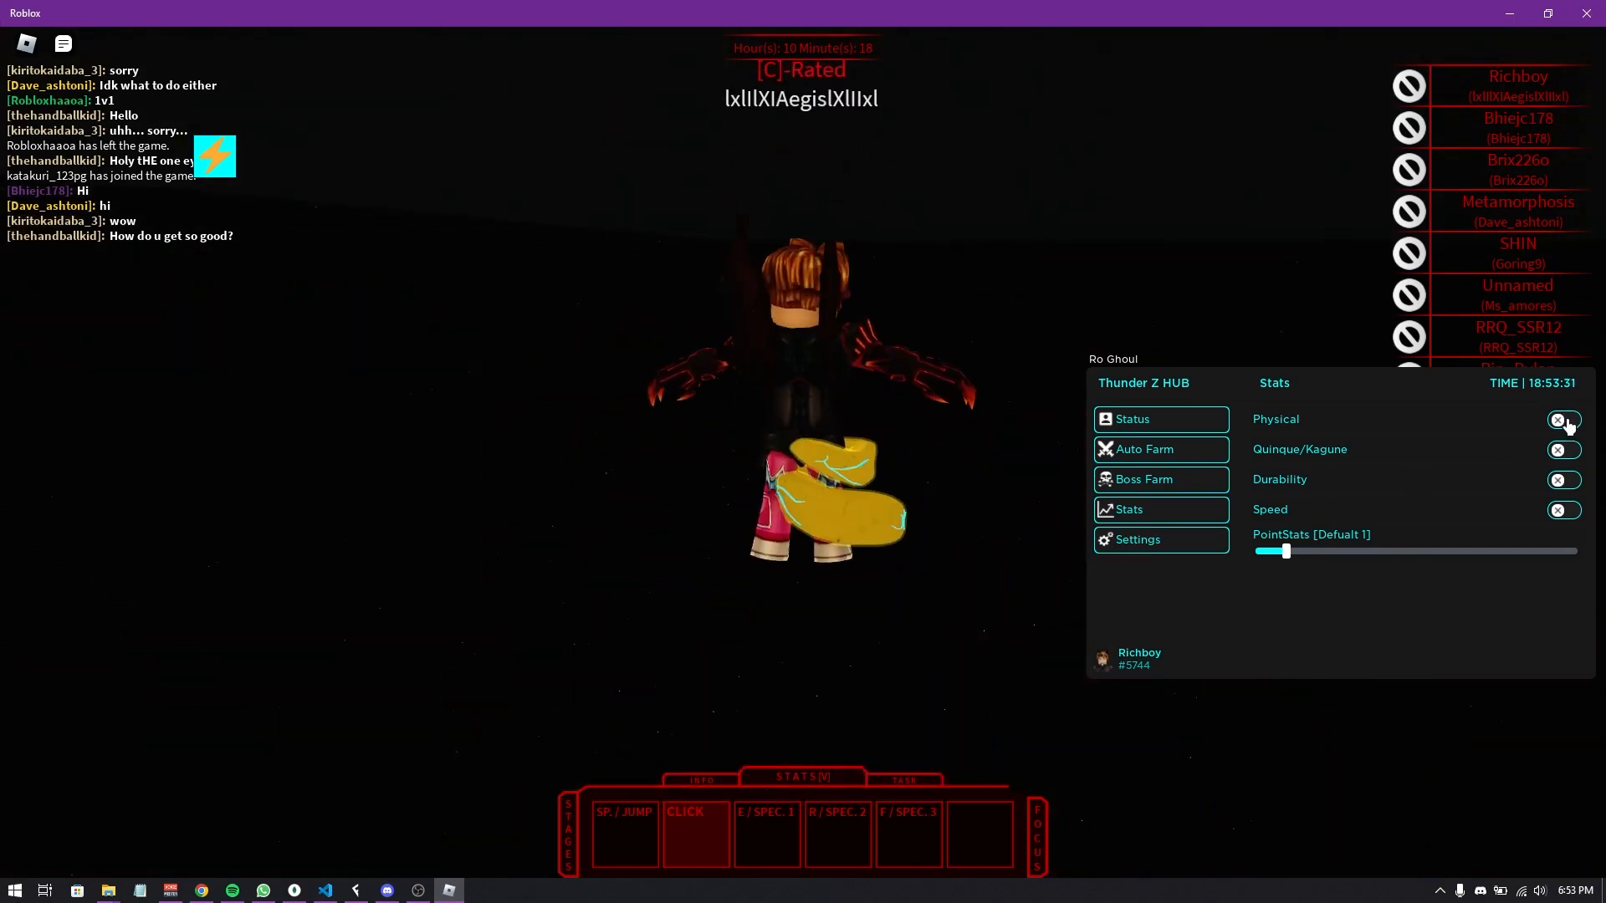
pyautogui.click(1144, 448)
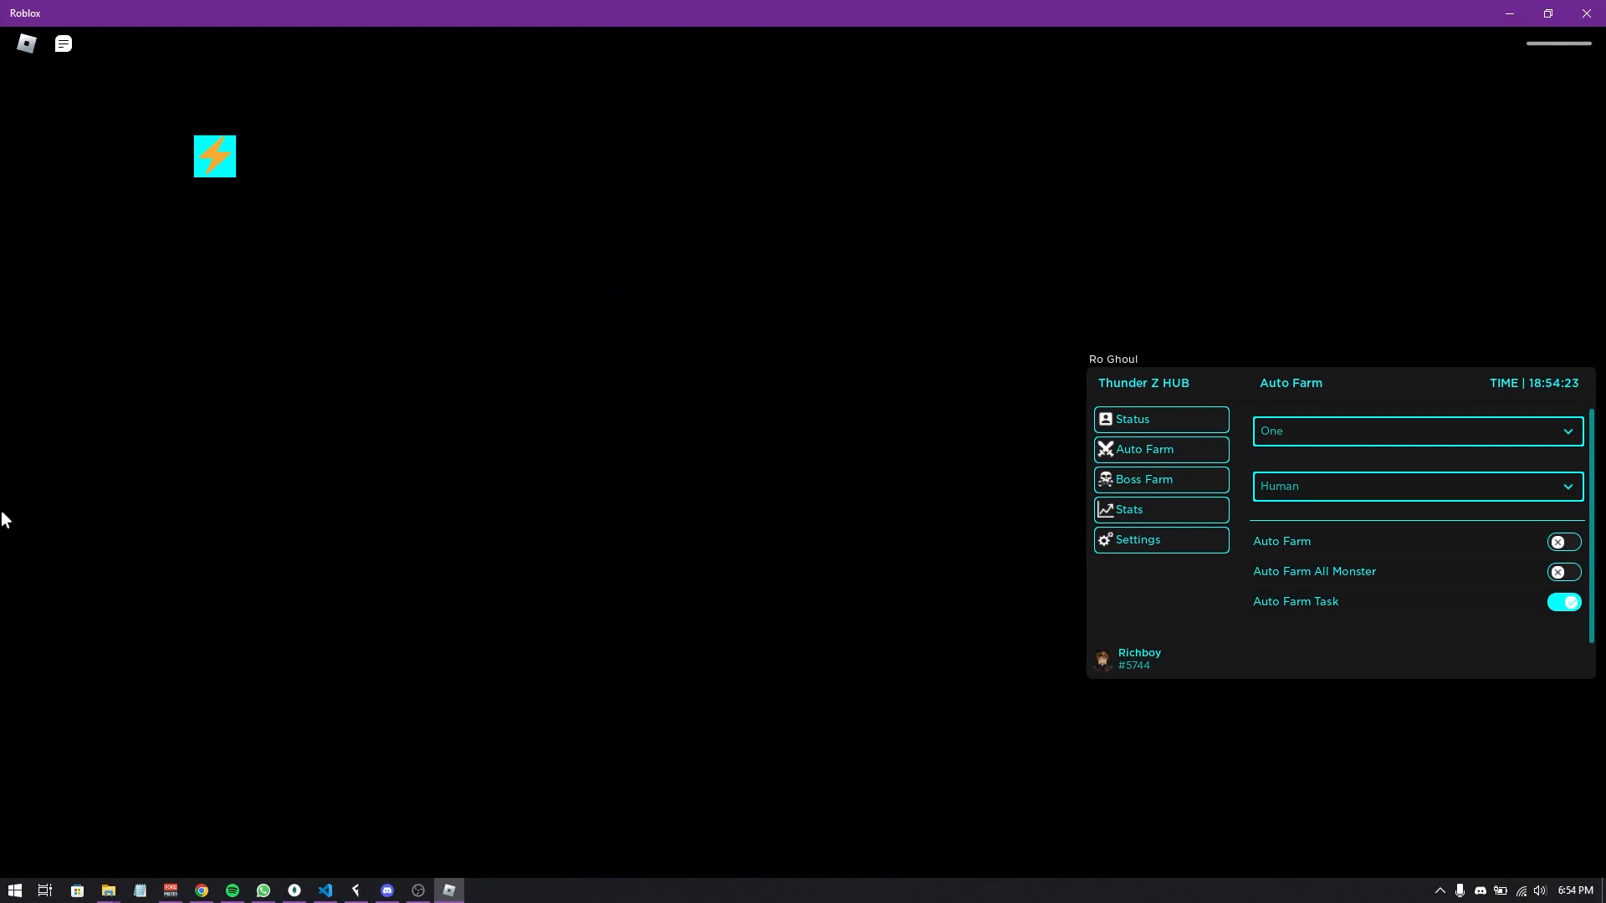
pyautogui.moveTo(745, 453)
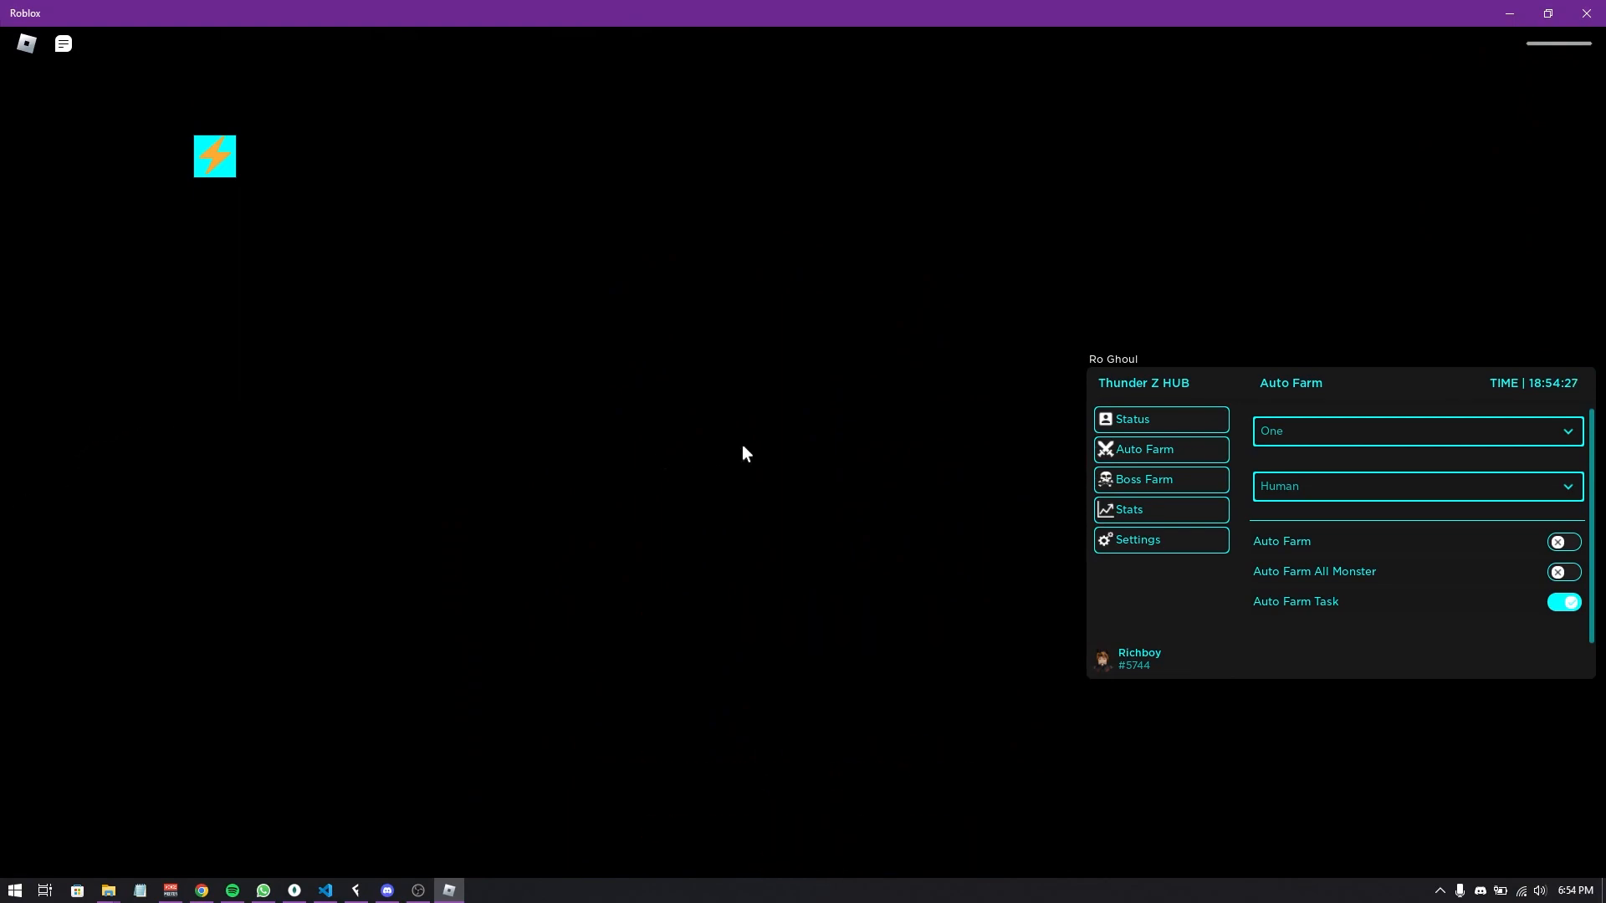